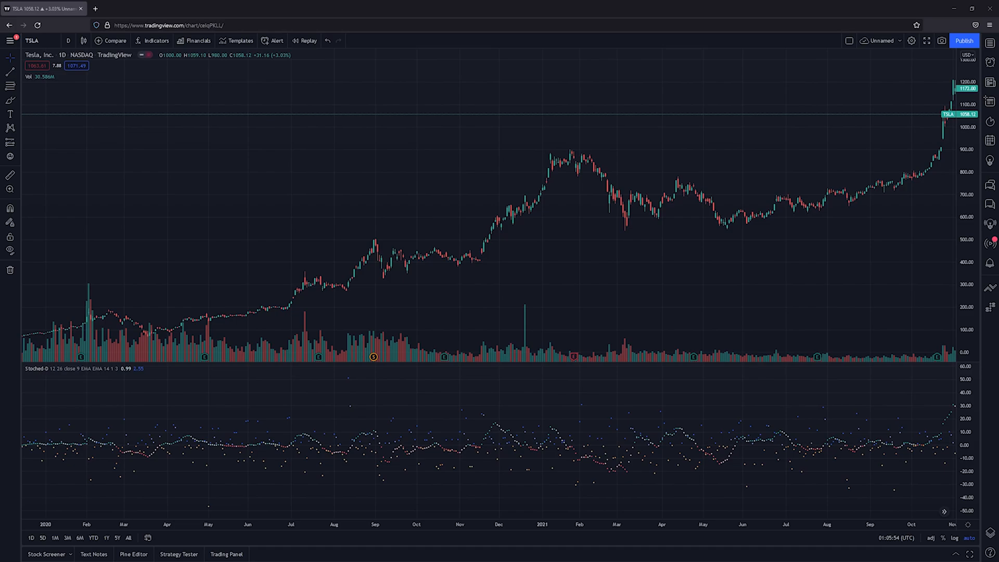
mouse_move(48, 374)
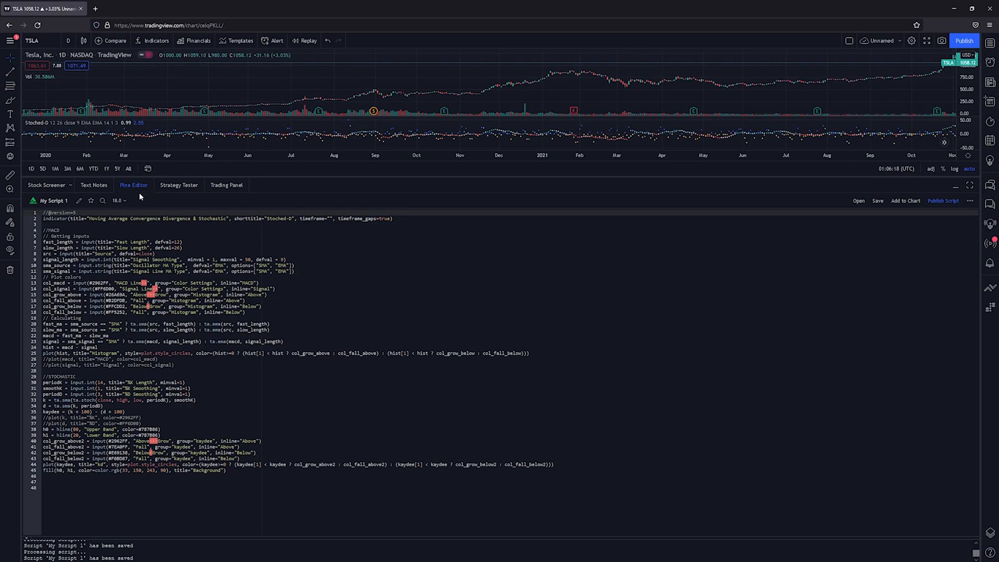
- Remove the custom Stoched-0 indicator from the TSLA daily chart
click(175, 364)
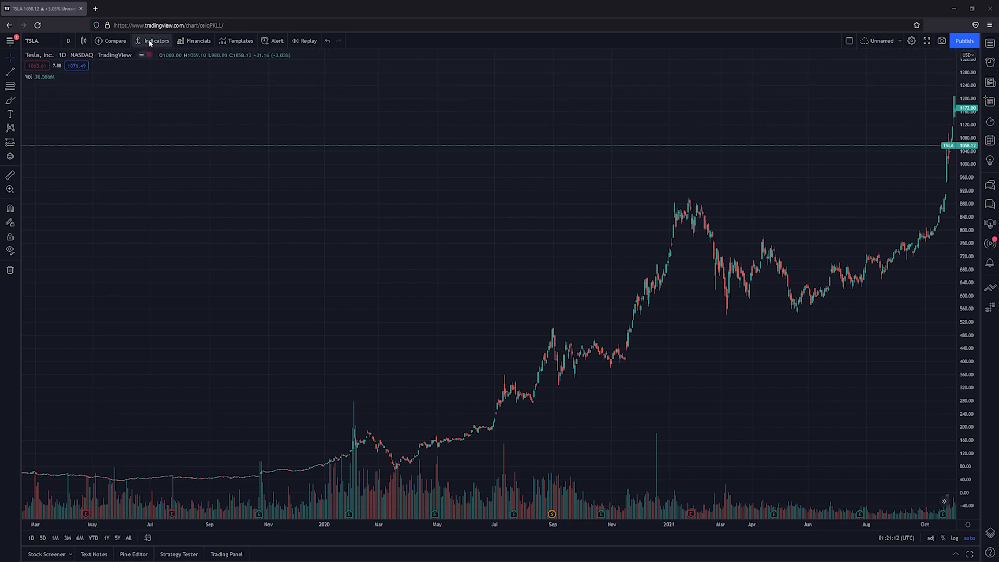
- Add the built-in MACD and Stochastic indicators from the Indicators dialog as chart panes
click(156, 40)
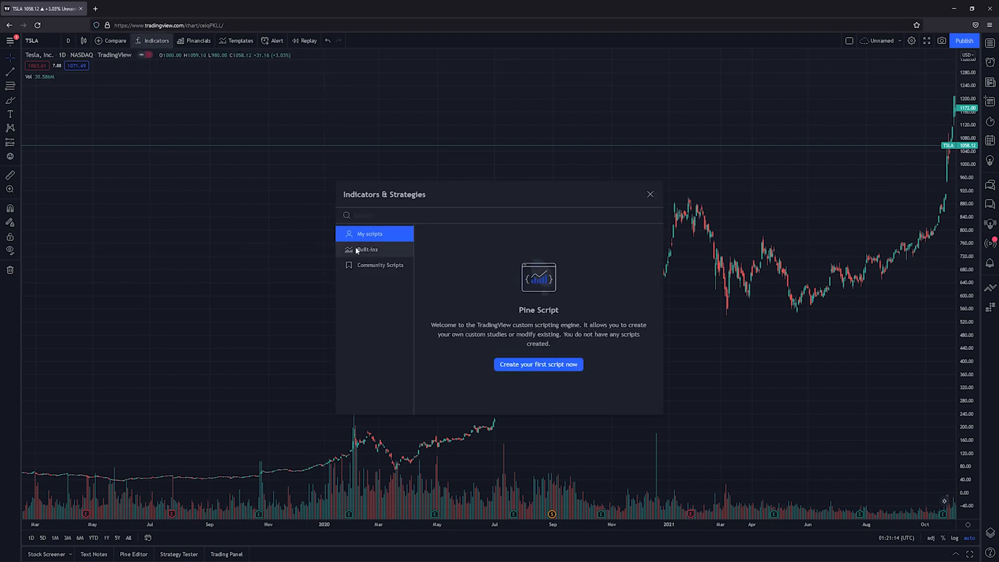
click(367, 249)
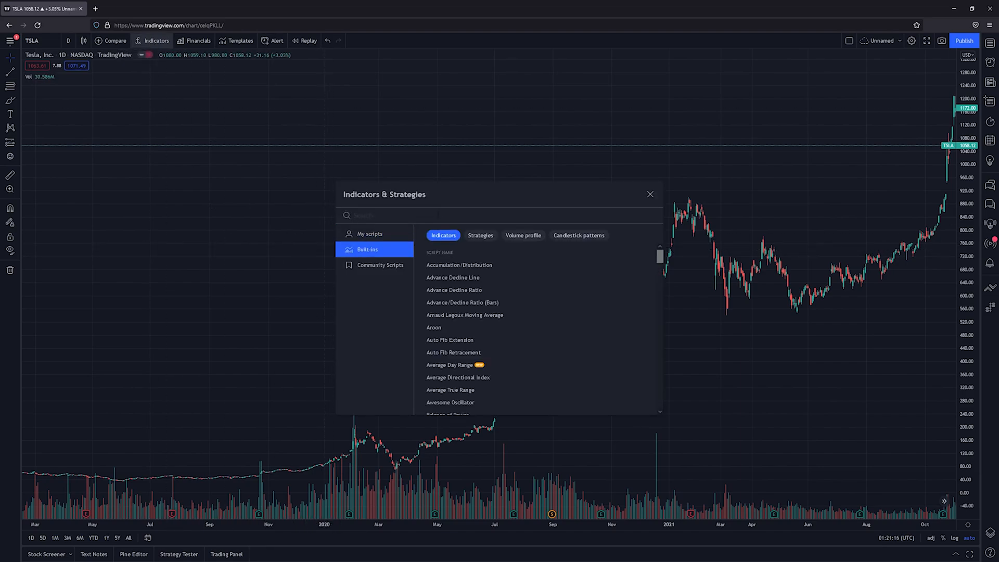
text(macd)
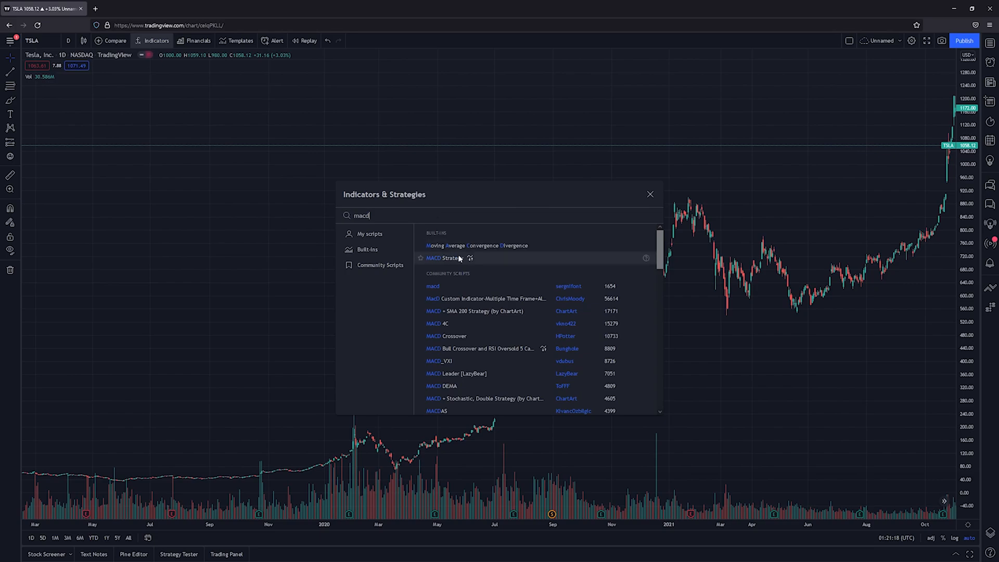
click(476, 245)
text(stoch)
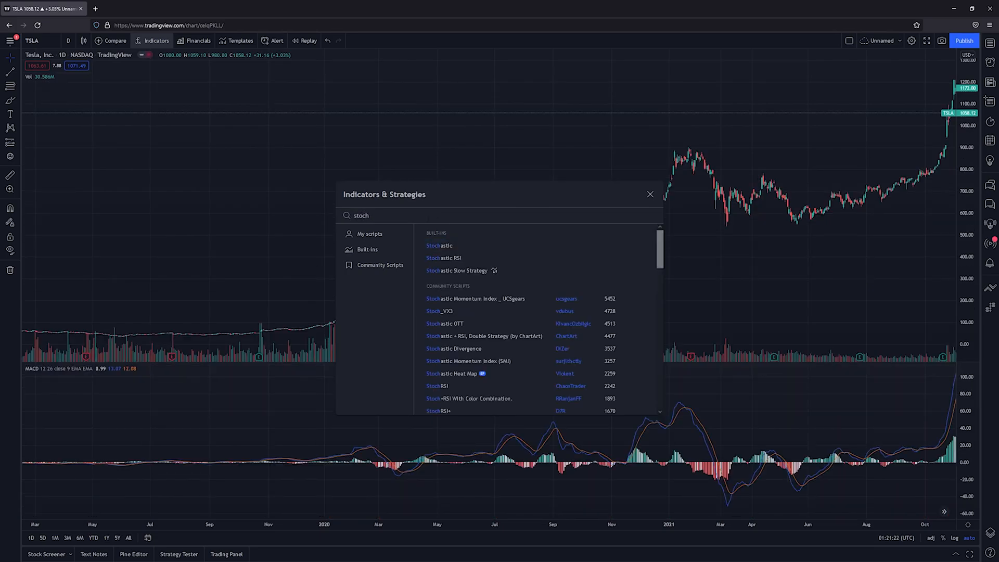
click(439, 245)
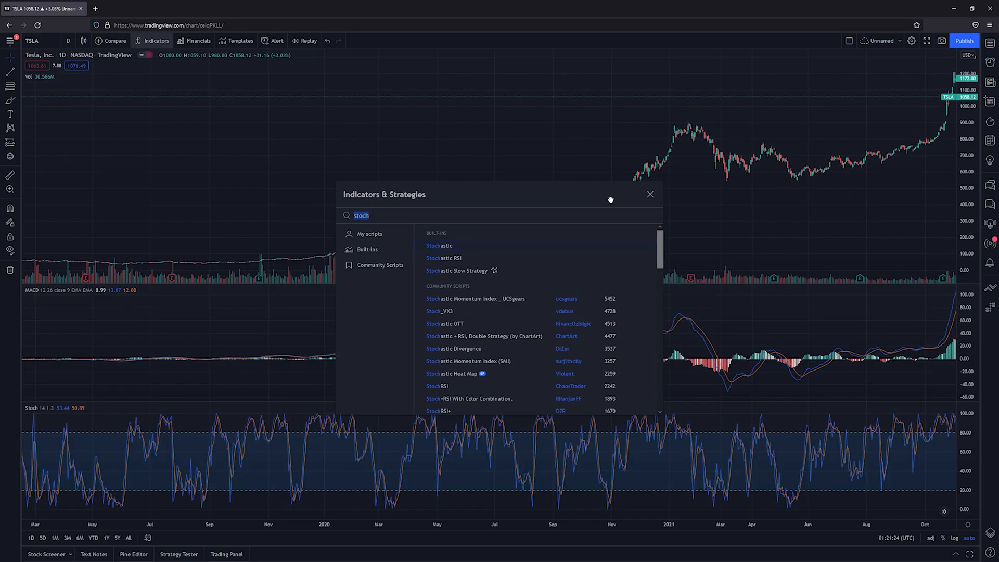
click(650, 194)
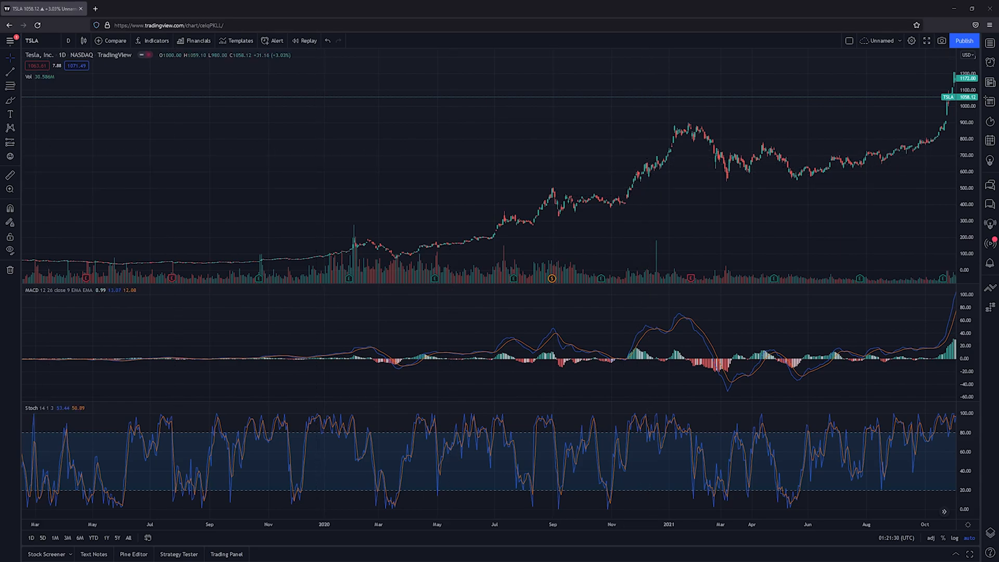
mouse_move(488, 185)
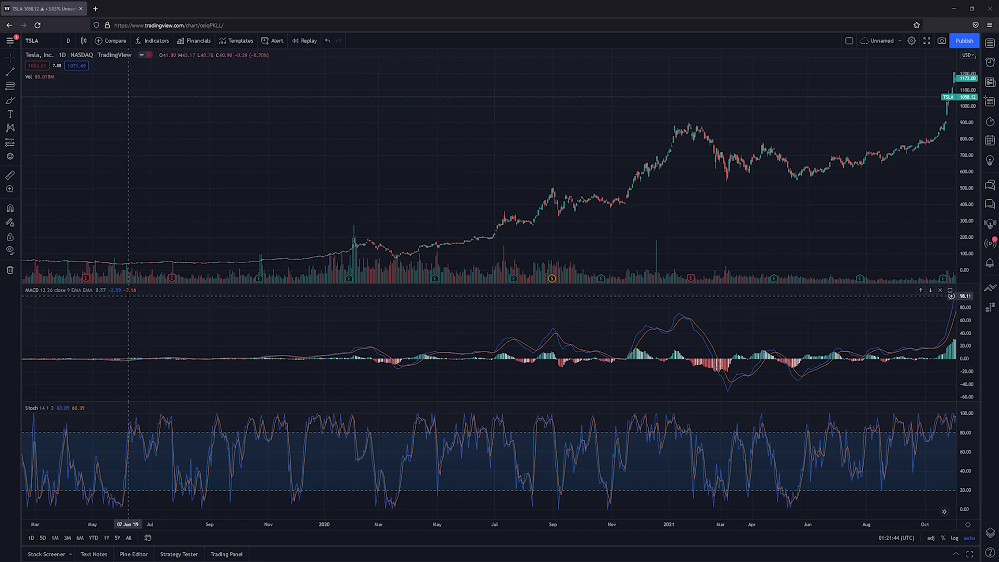
mouse_move(122, 293)
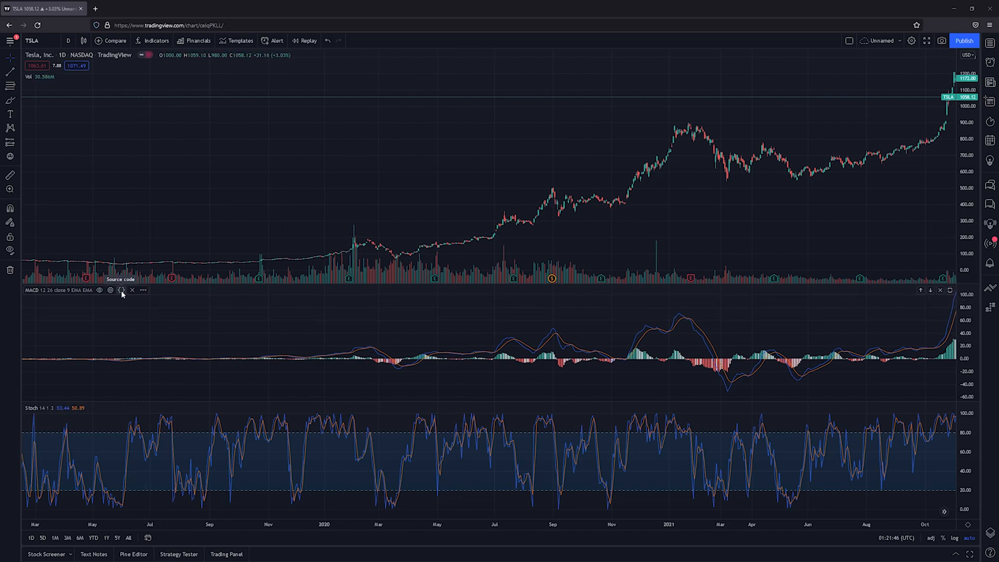
- Put the MACD source in a new 'MACD & Stoch' text note, then open Stochastic's source
click(120, 290)
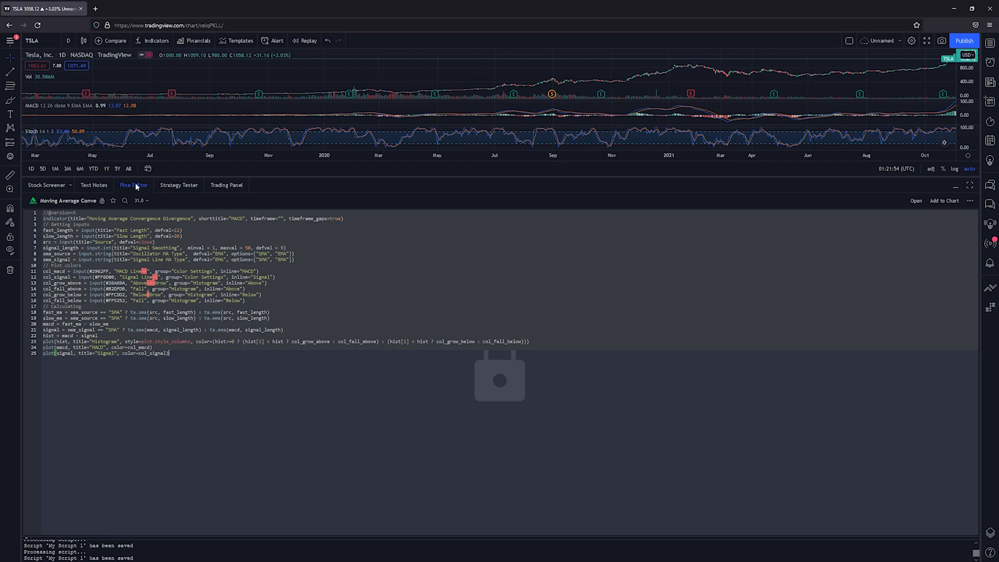
click(94, 185)
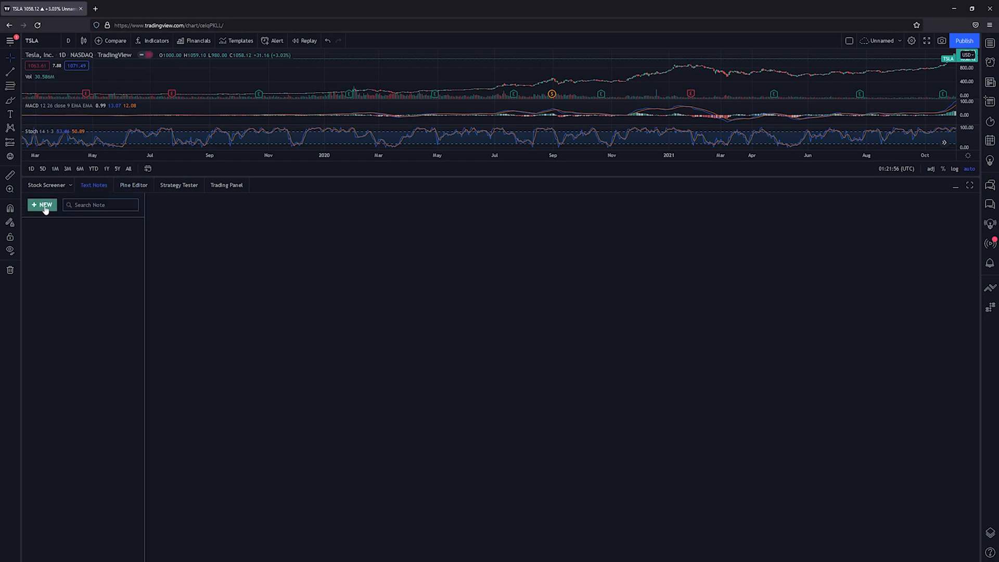
click(42, 205)
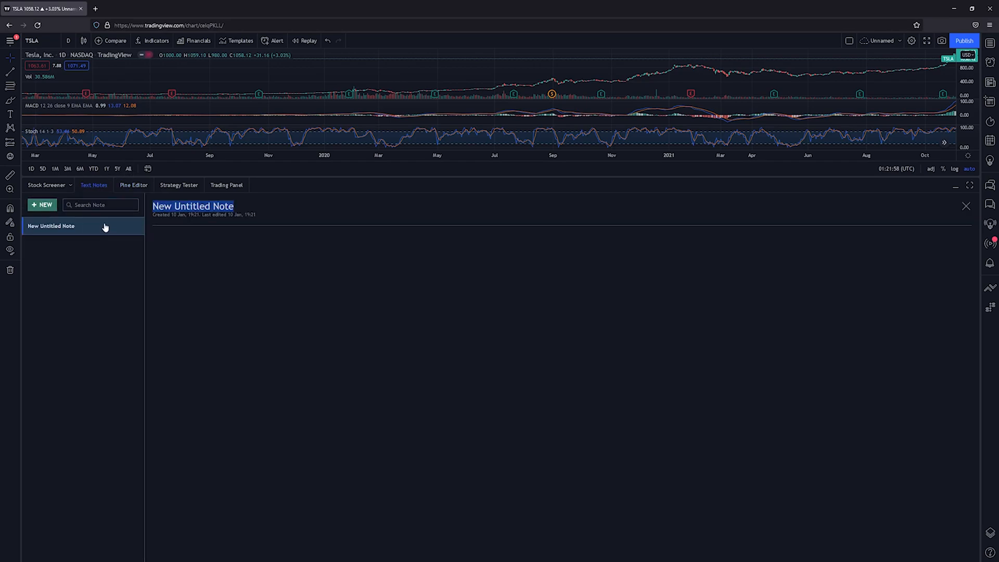
text(MACD)
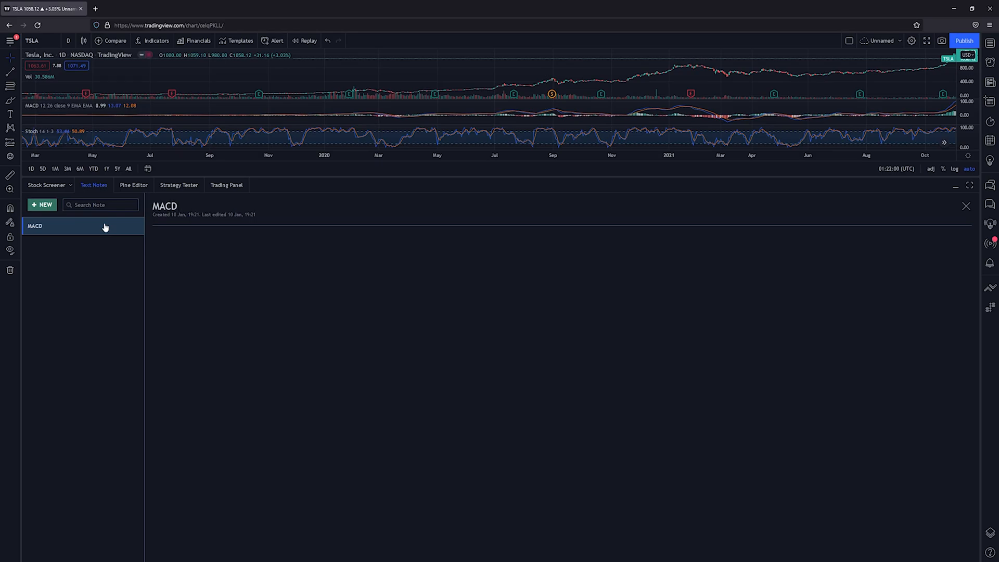
text(& Stoch)
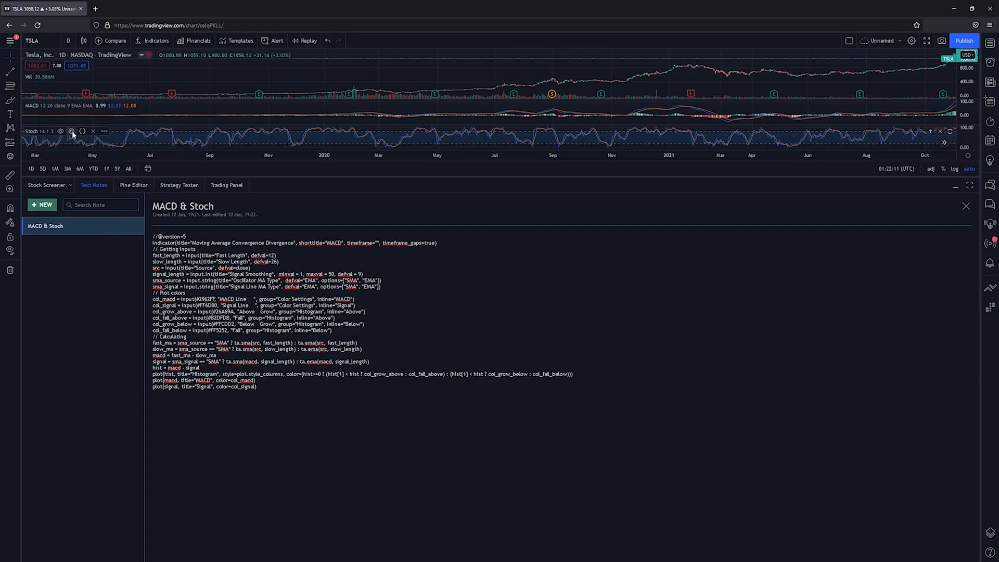
click(133, 185)
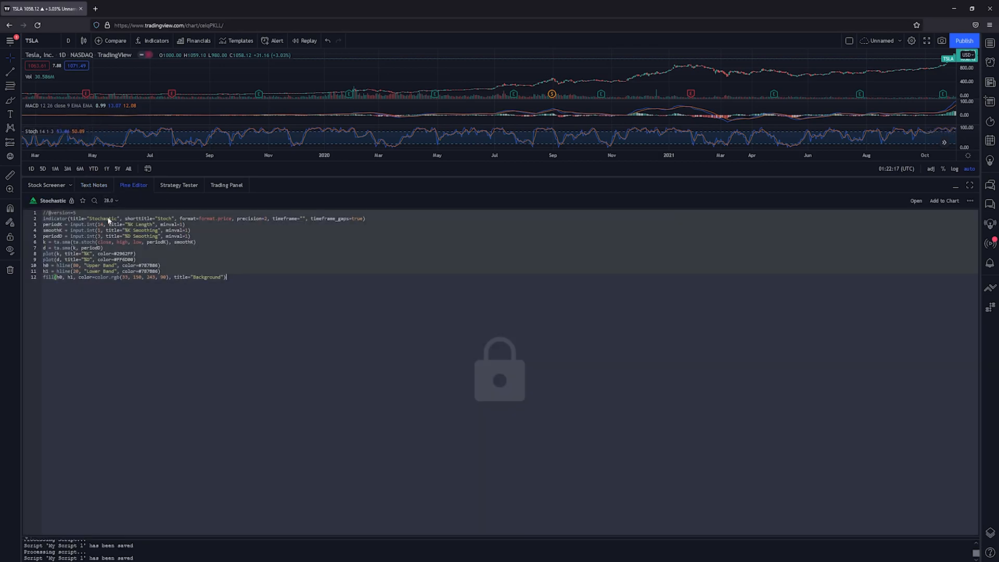
click(94, 185)
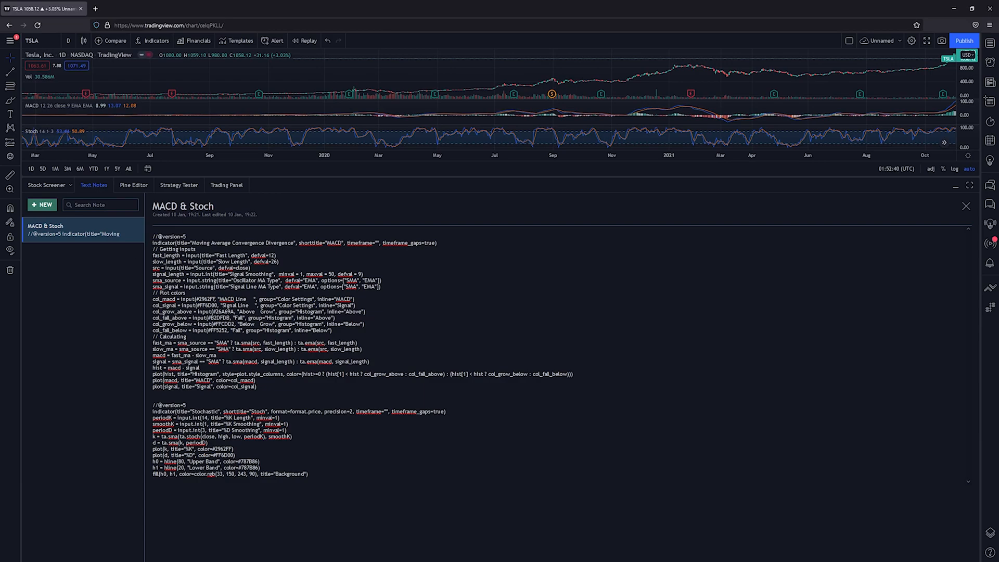
- Select all the combined MACD and Stochastic code and start a new blank indicator script
key(ctrl+a)
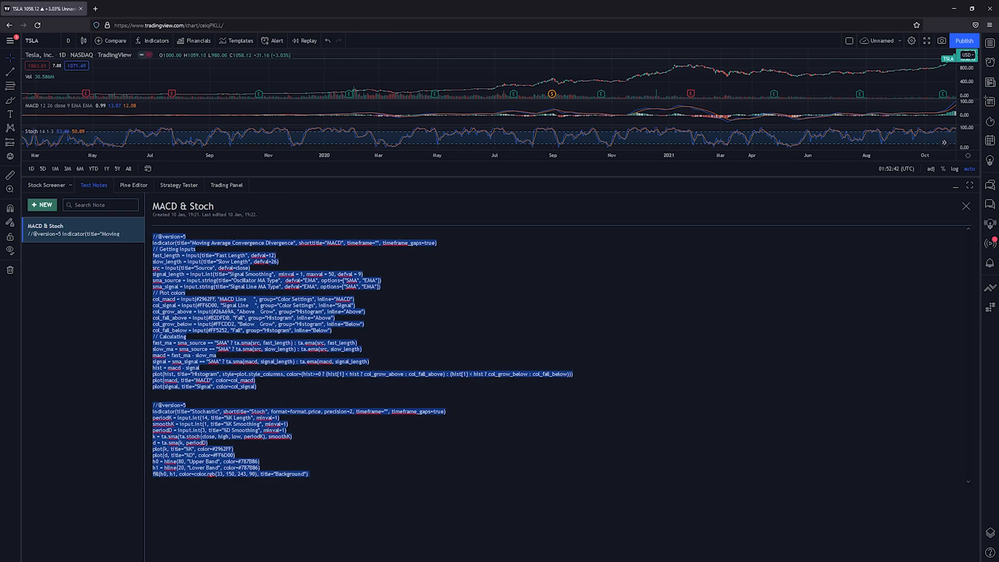
mouse_move(133, 185)
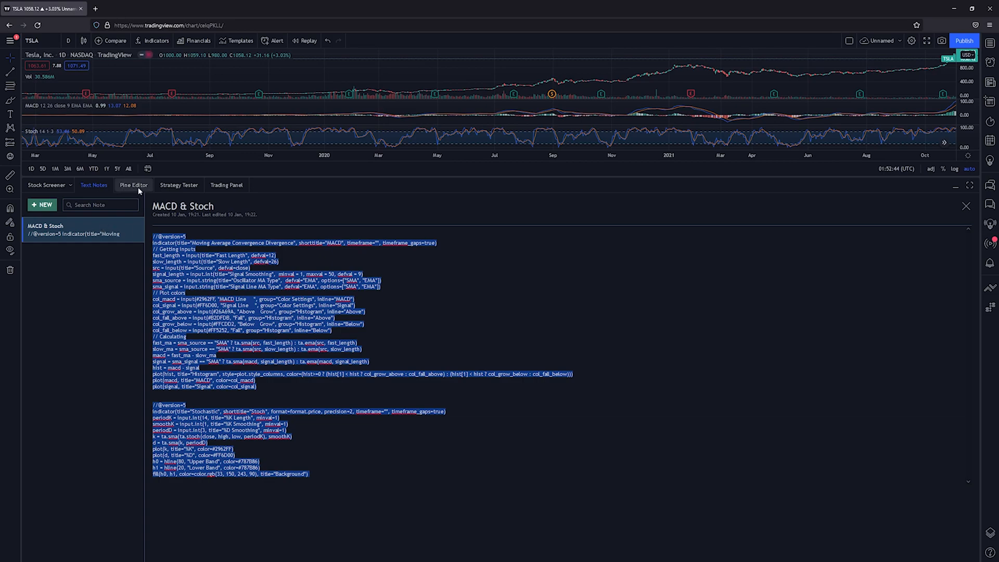
click(133, 185)
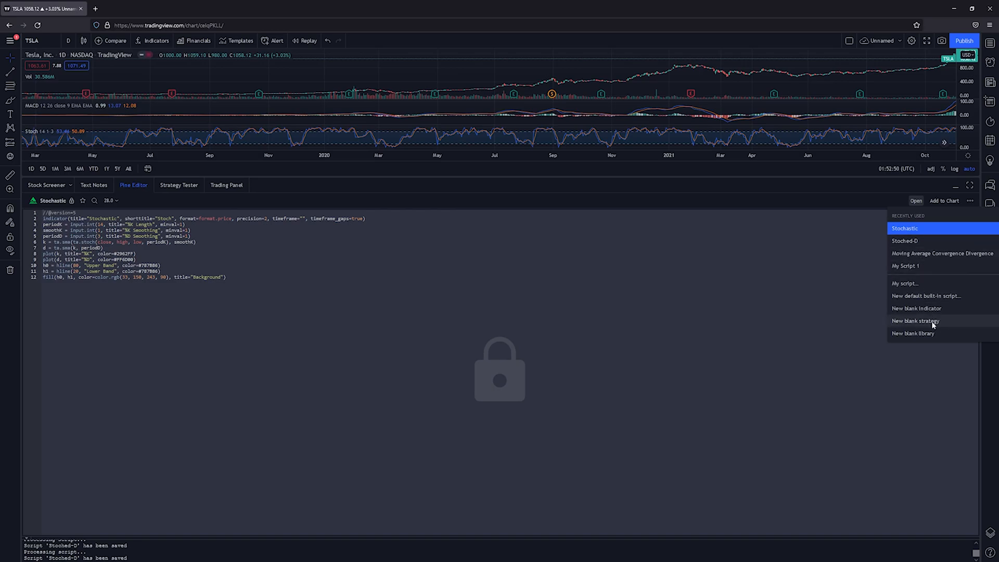
click(915, 320)
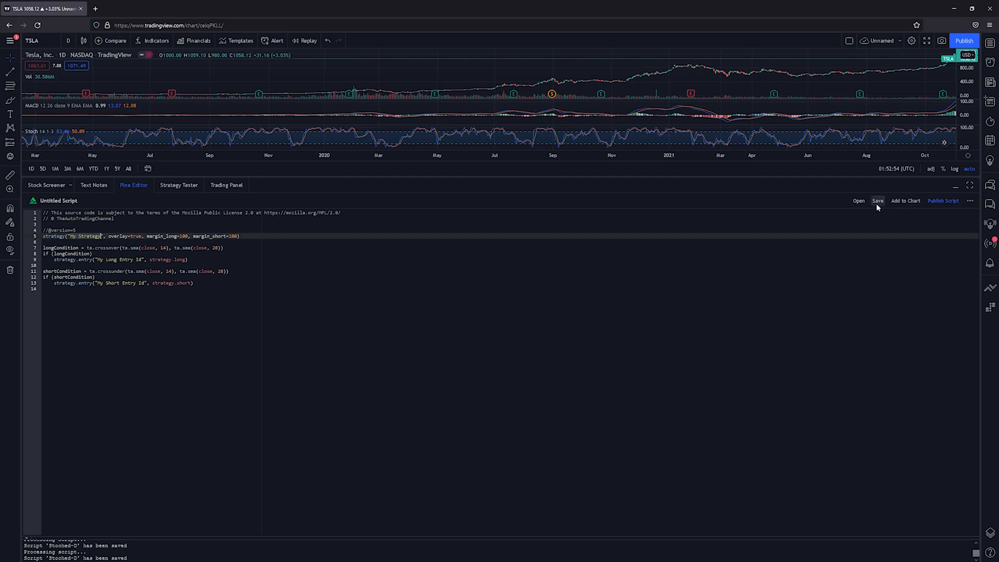
mouse_move(858, 200)
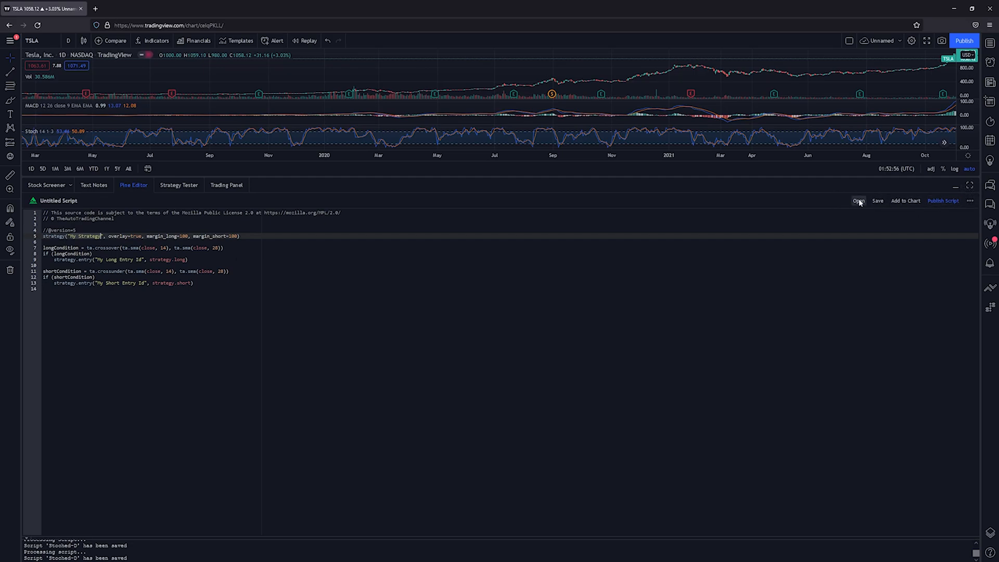
click(858, 201)
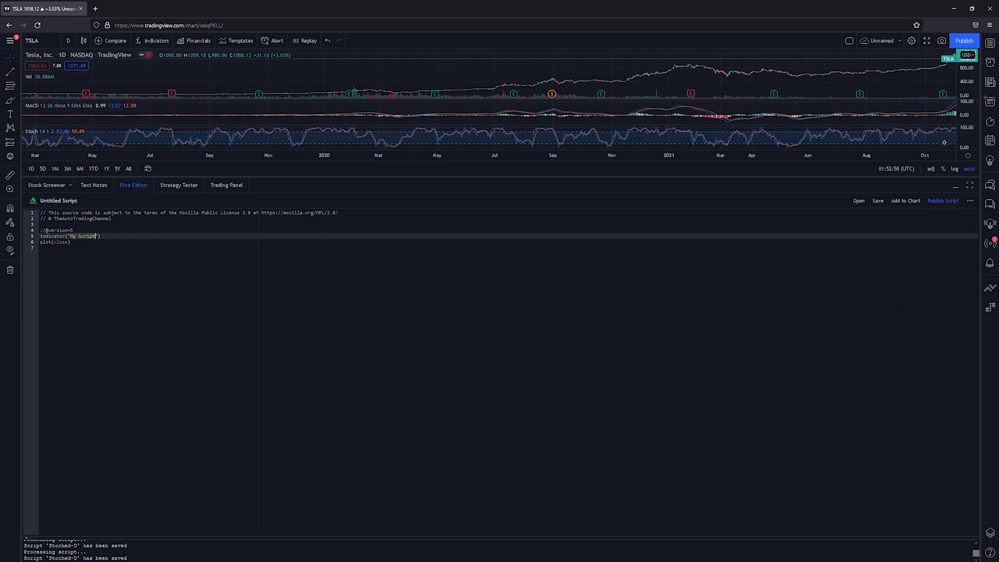
click(42, 248)
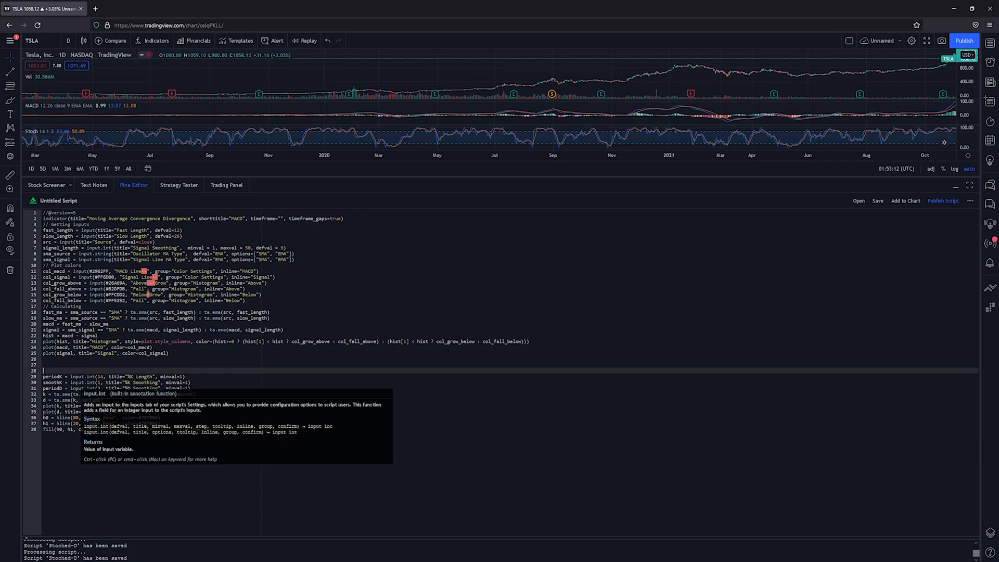
- Add a //STOCH section label and save the script as 'Stoched-D'
text(//STOCHASTICS)
text(//MACD)
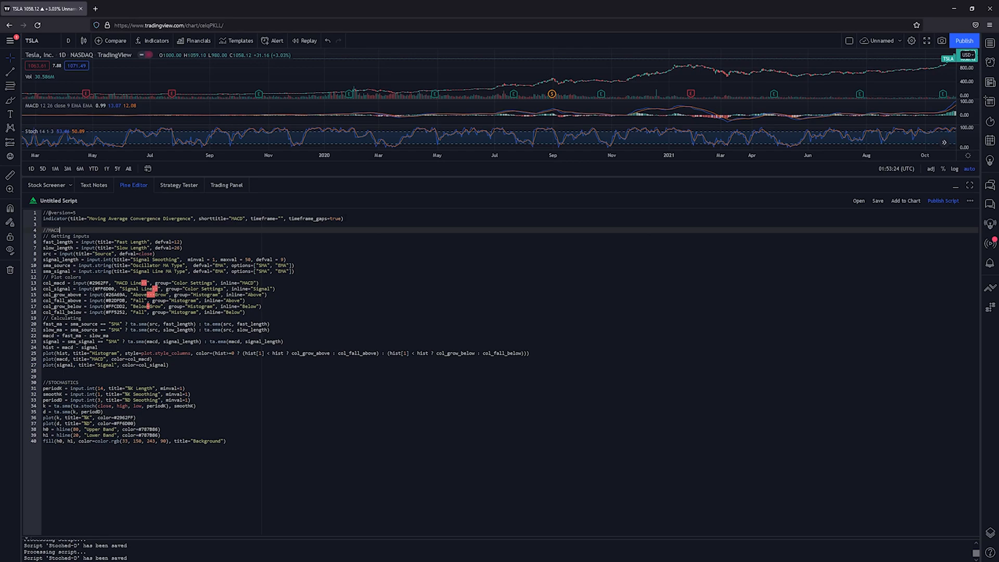
click(876, 200)
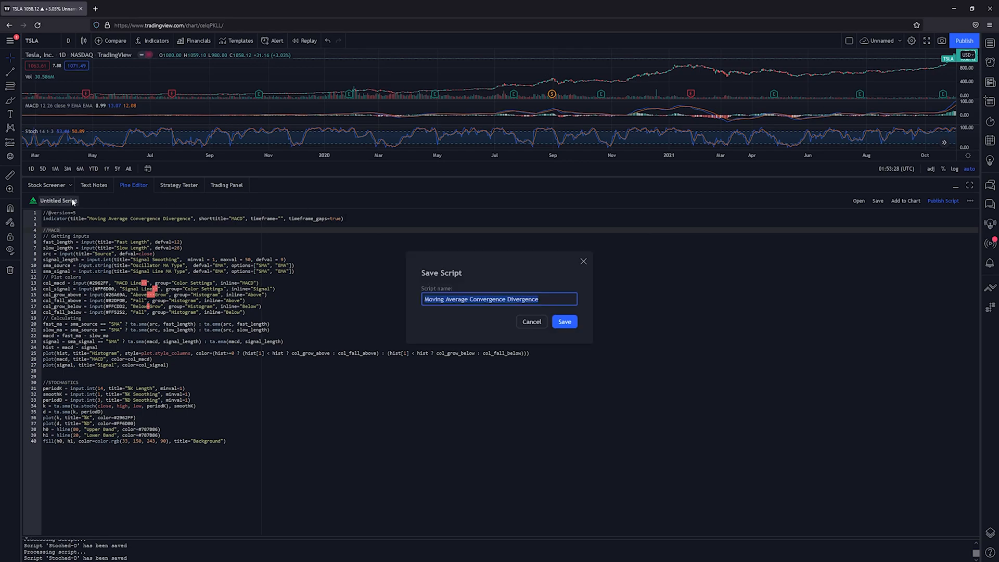
text(stOCHED-)
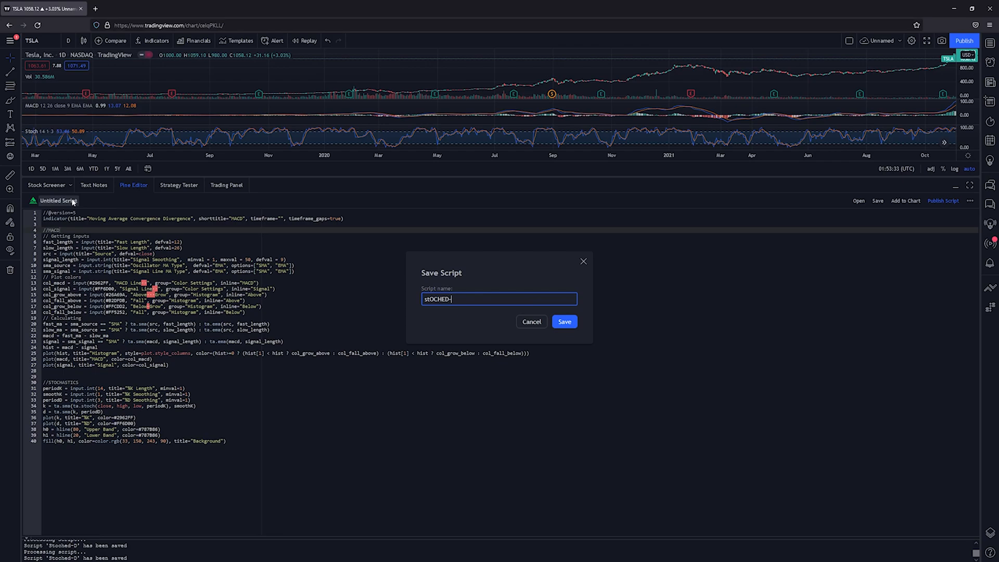
text(d)
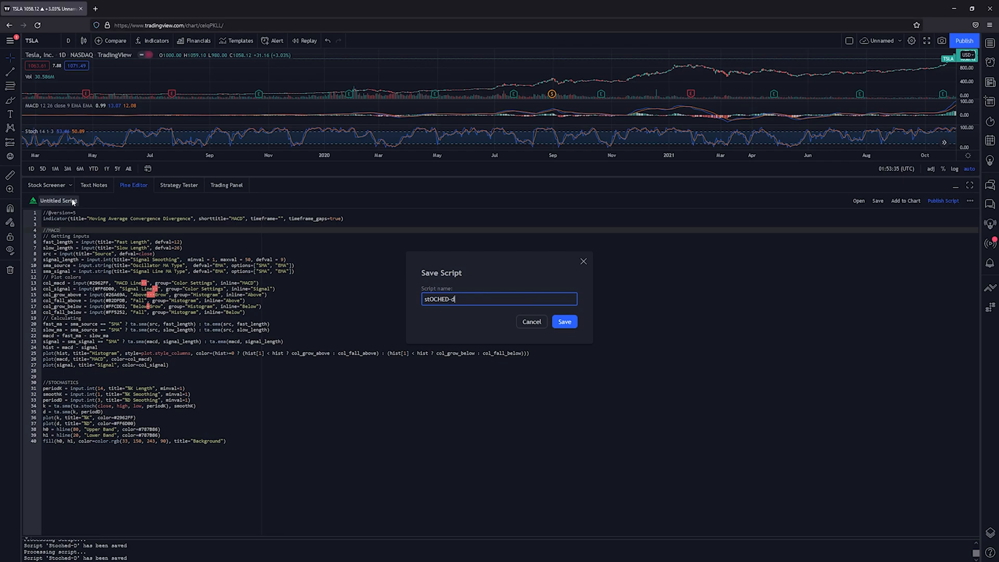
text(Stoche)
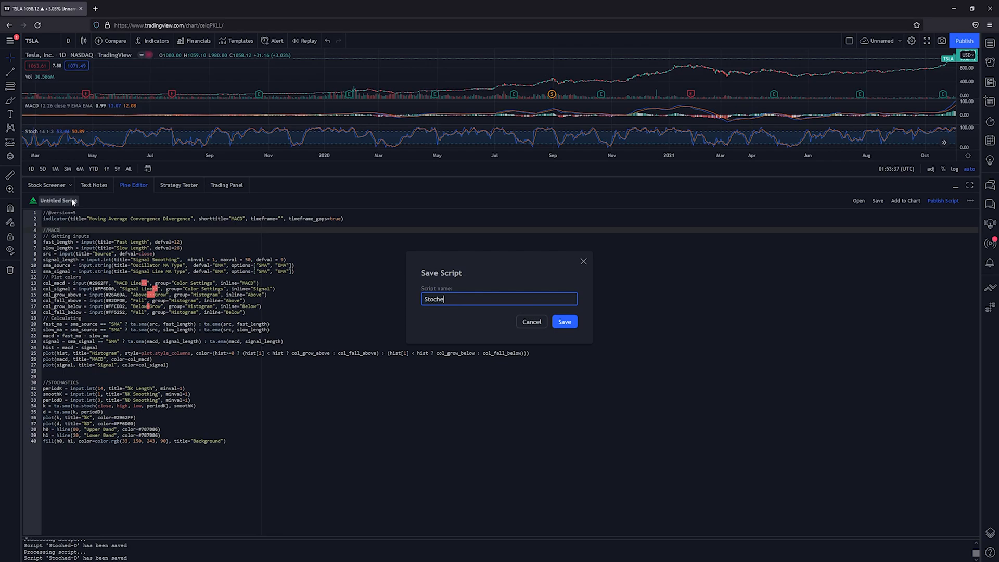
click(562, 321)
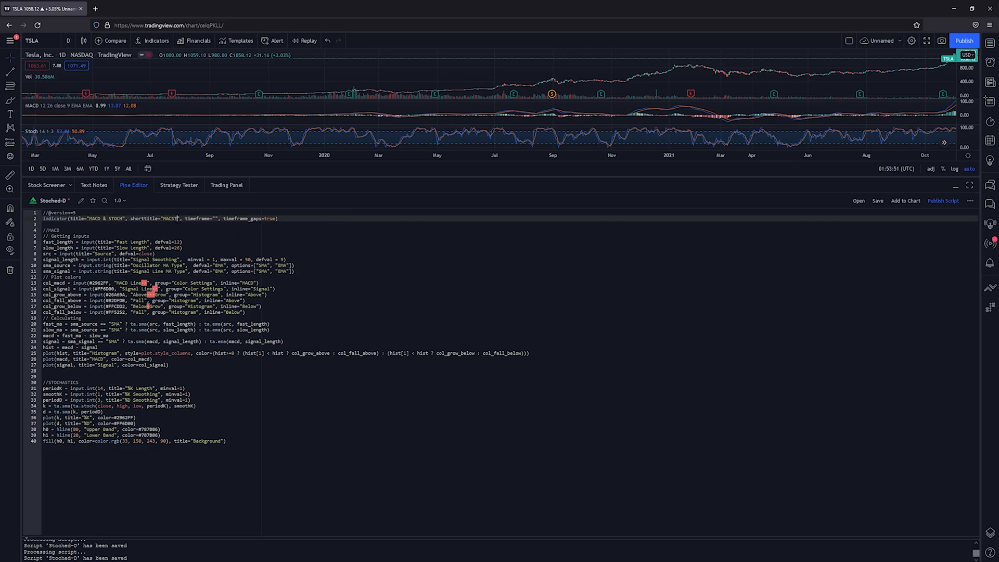
- Change the short title to MACDSTOCH and save the Stoched-D script
text(DSTOCH)
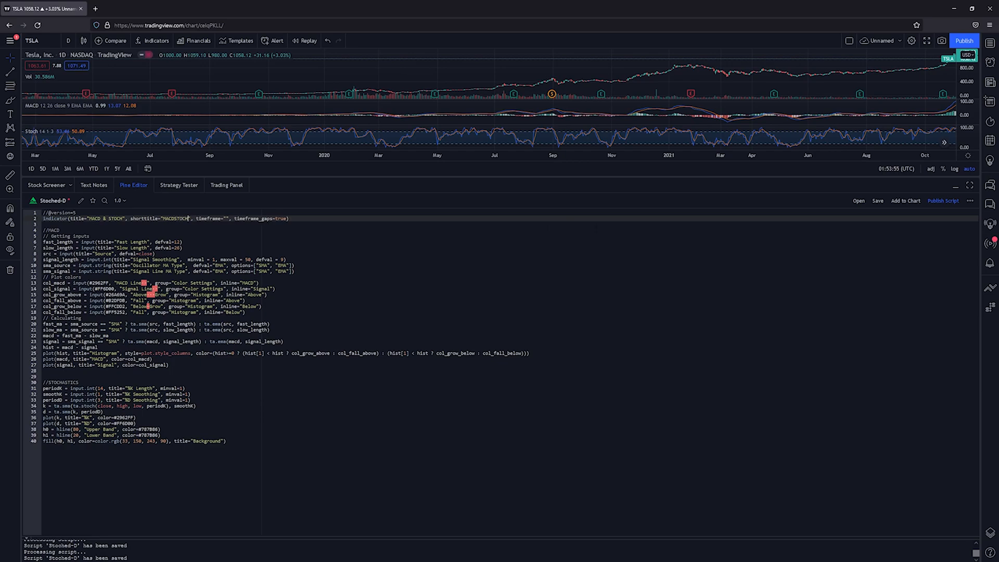
click(877, 201)
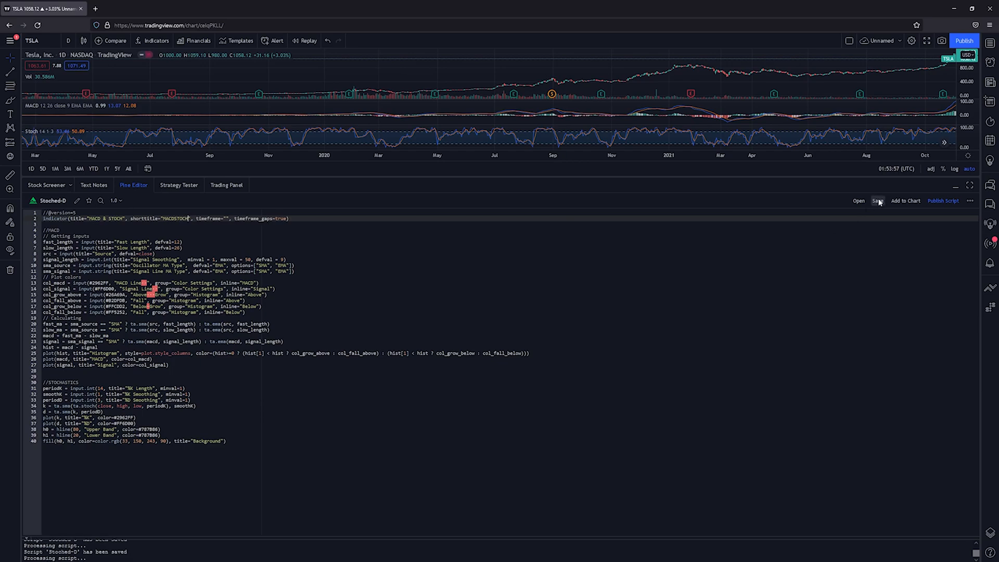
click(877, 201)
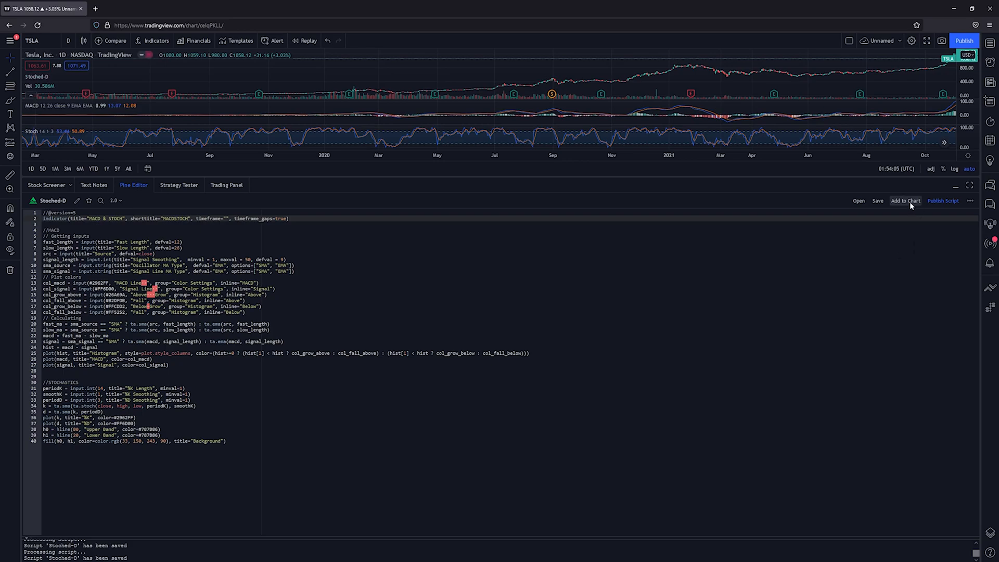
- Add the MACDSTOCH indicator to the TSLA chart and collapse the Pine Editor
click(904, 200)
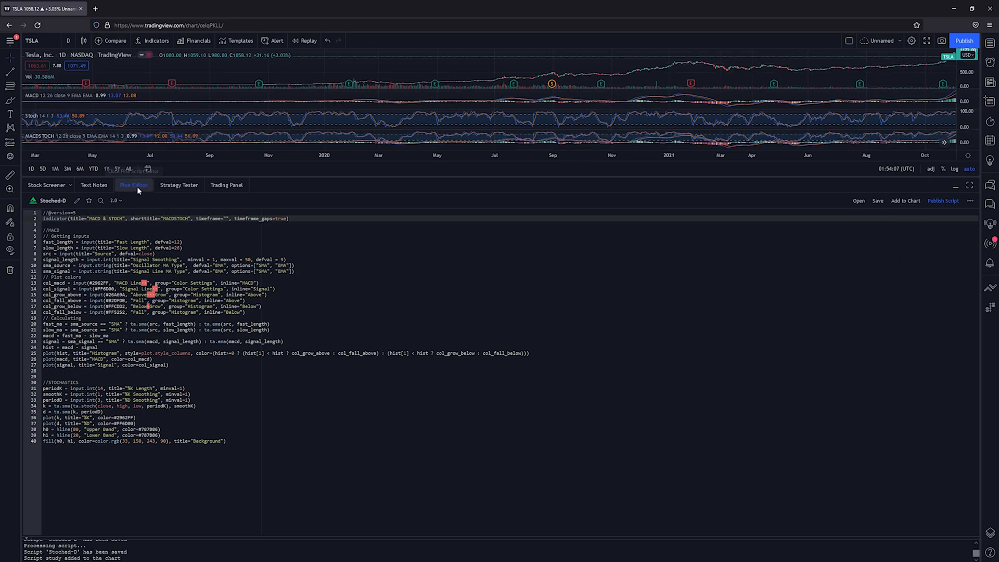
click(956, 185)
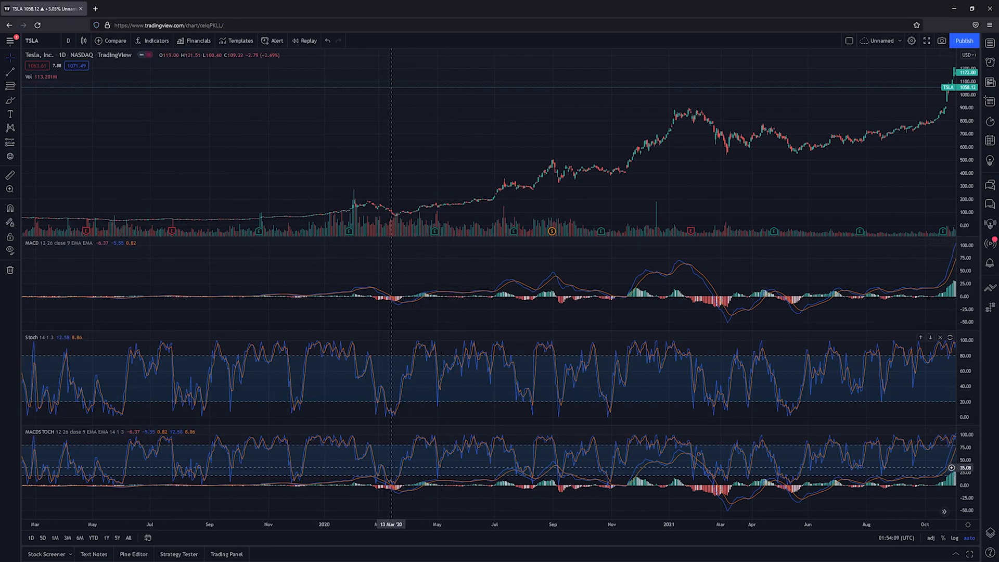
mouse_move(38, 437)
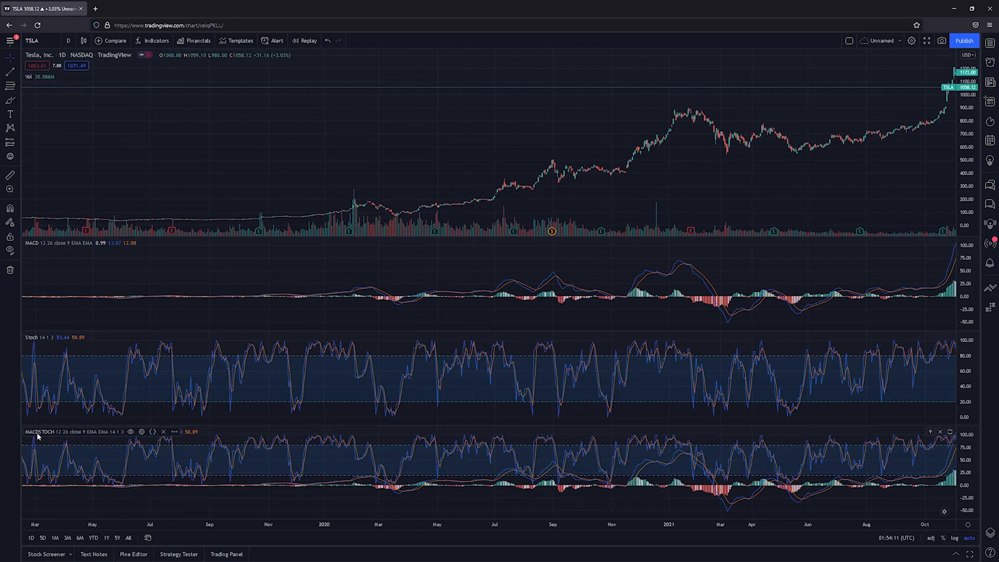
mouse_move(401, 383)
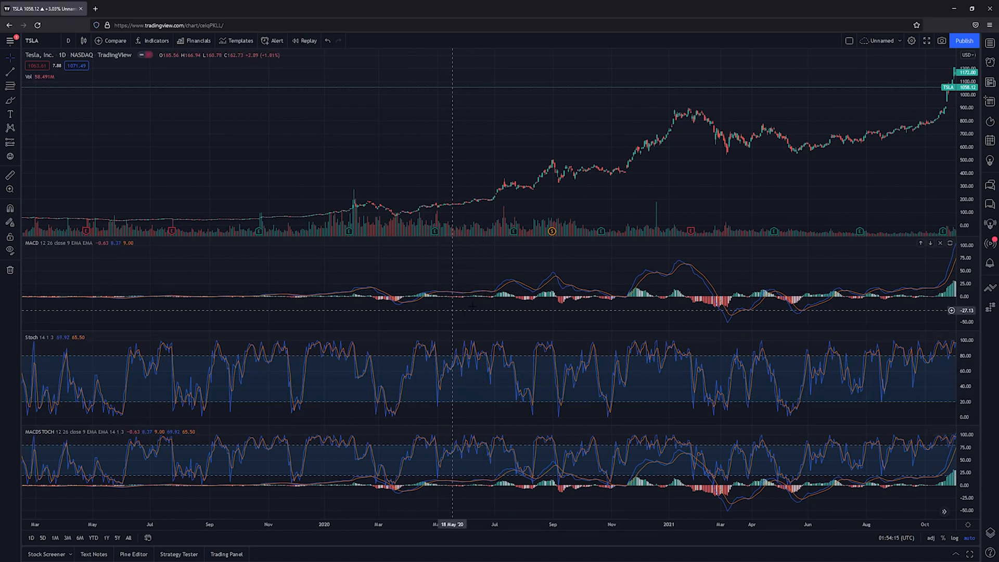
mouse_move(490, 295)
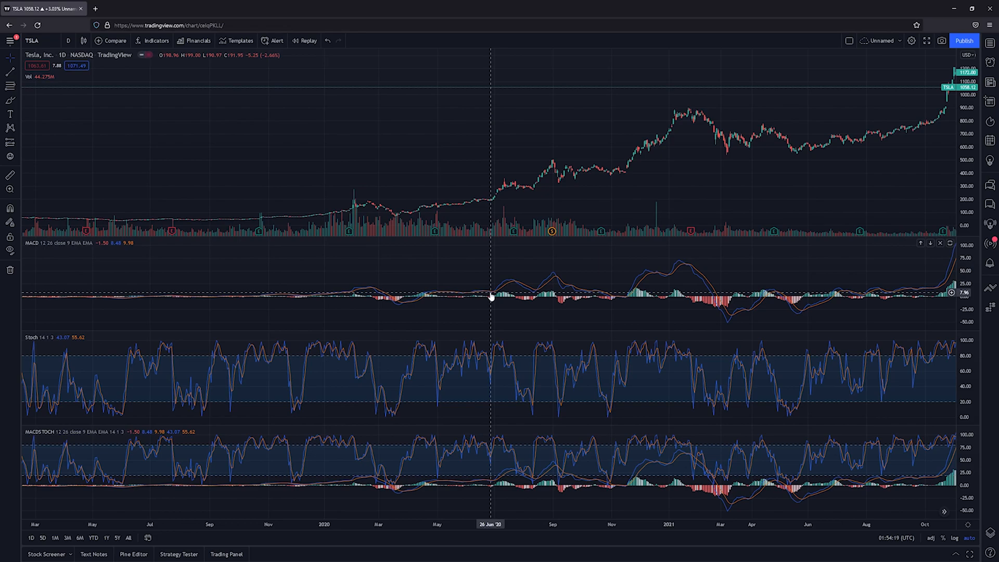
mouse_move(491, 296)
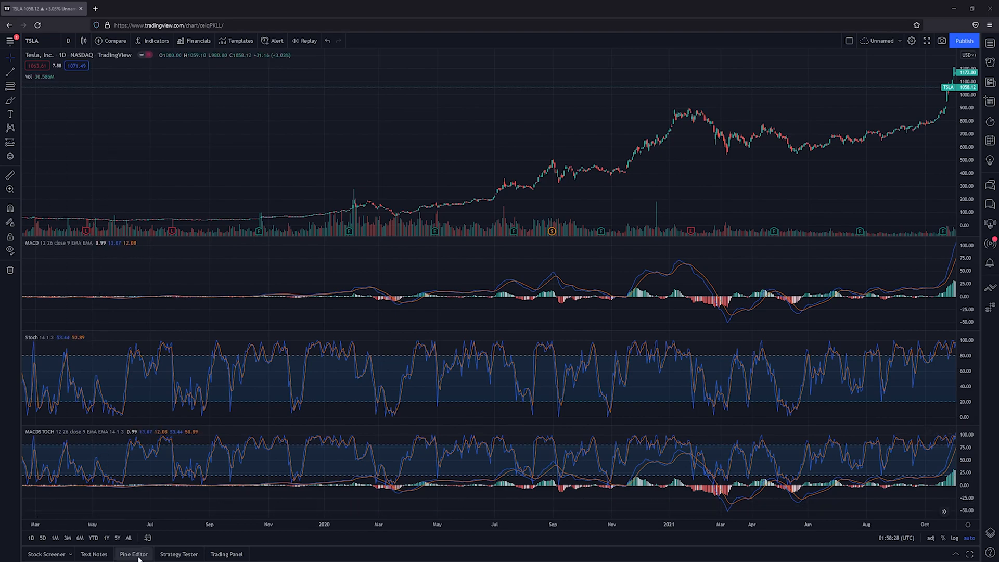
- Reopen the Pine Editor with the Stoched-D script below the chart
click(133, 553)
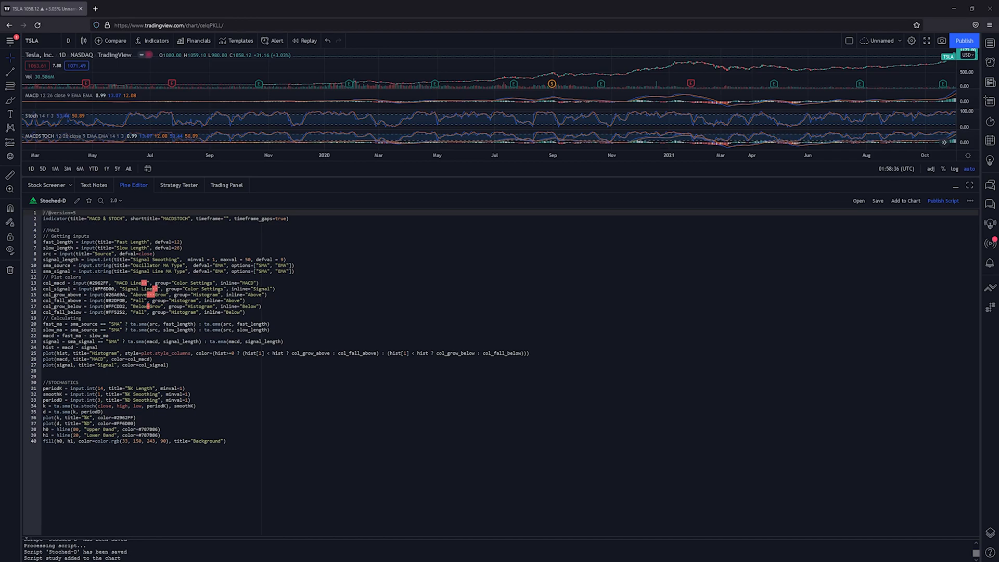
mouse_move(194, 213)
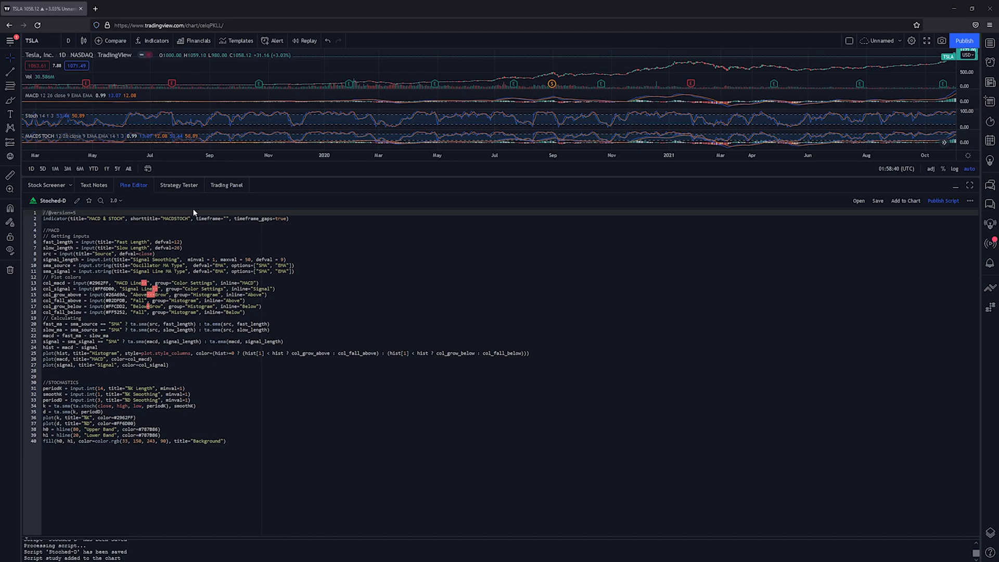
mouse_move(83, 116)
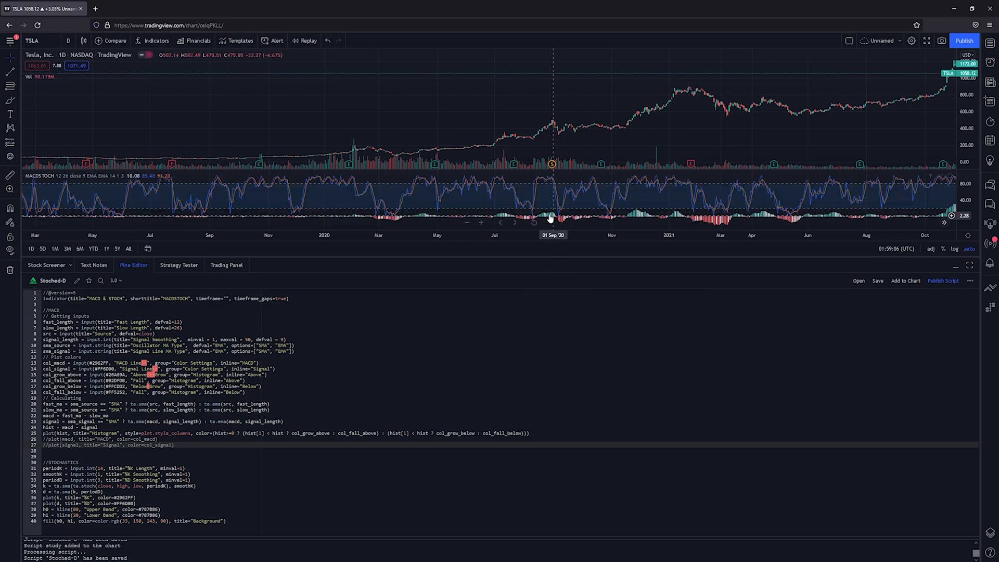
mouse_move(605, 222)
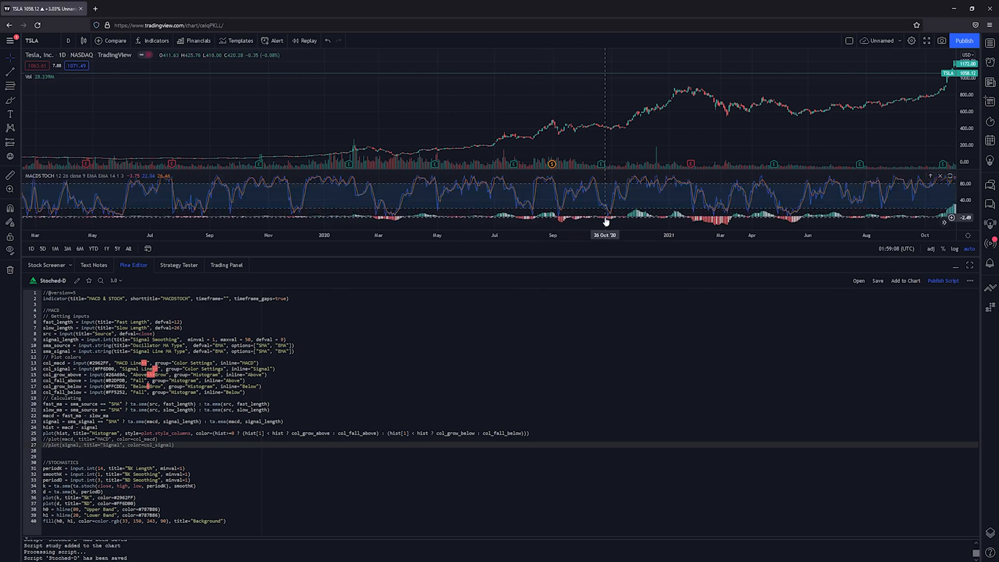
mouse_move(483, 213)
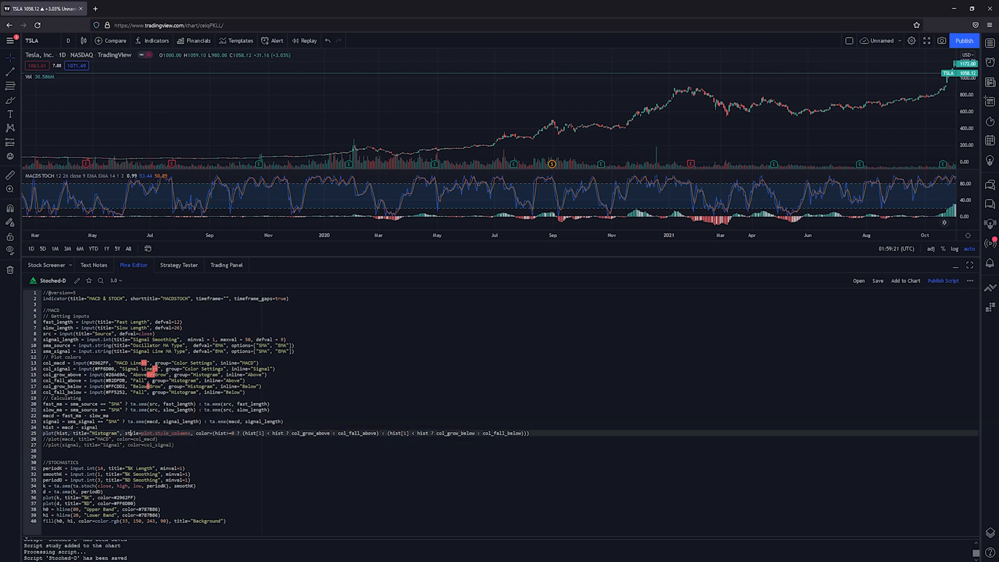
mouse_move(162, 434)
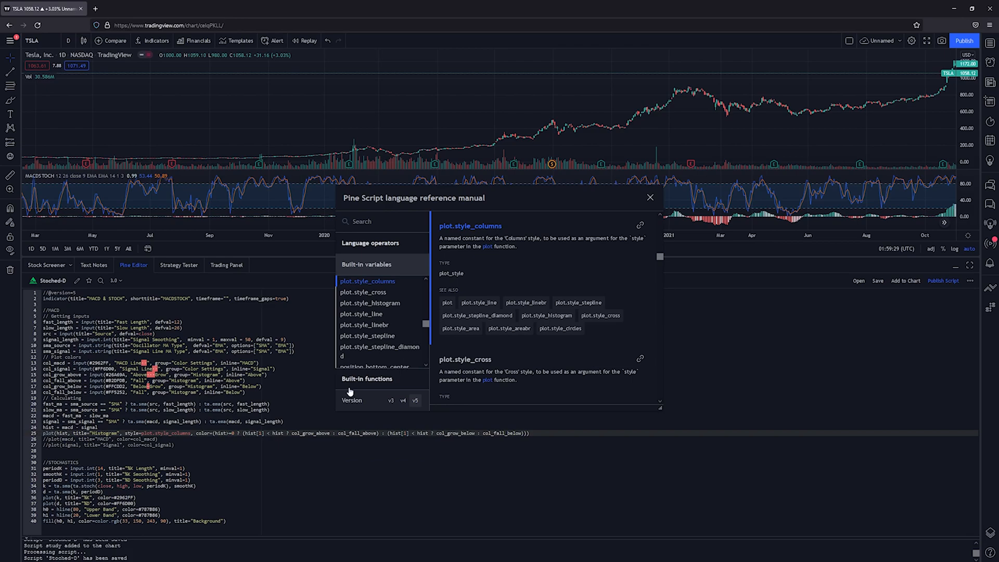
mouse_move(576, 275)
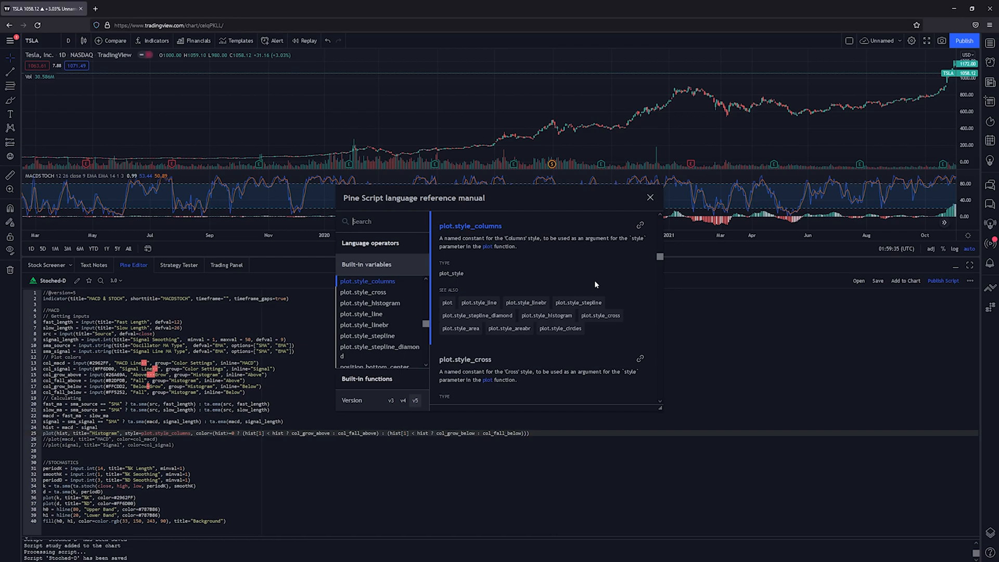
mouse_move(559, 328)
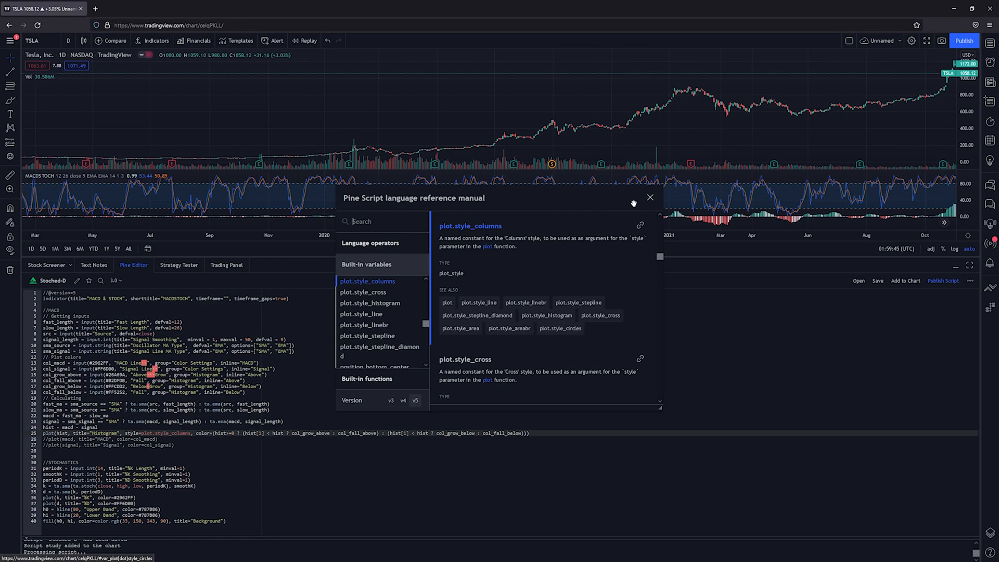
- Save the script with the MACD histogram as plot.style_circles and collapse the editor
click(650, 198)
text(ircle)
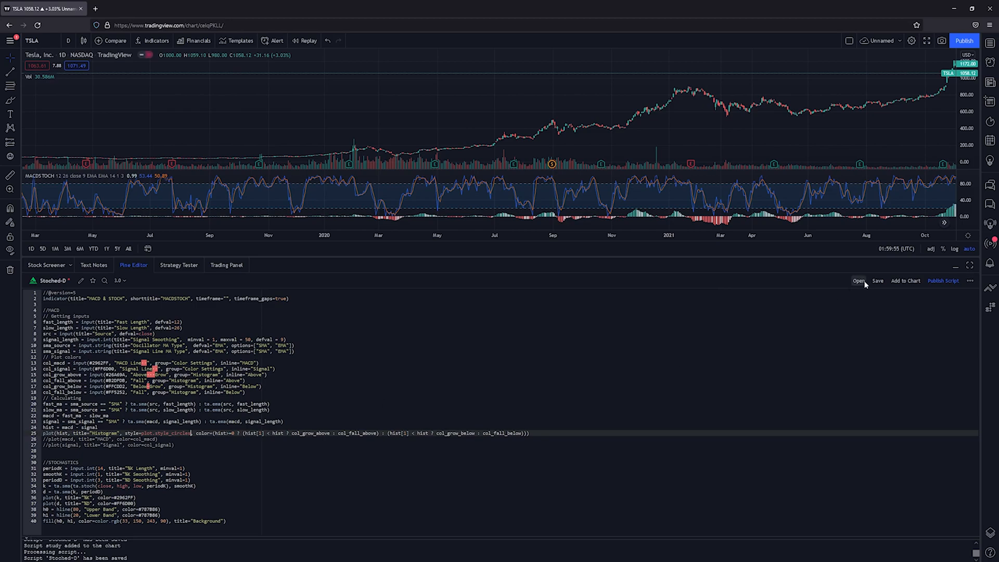
click(876, 280)
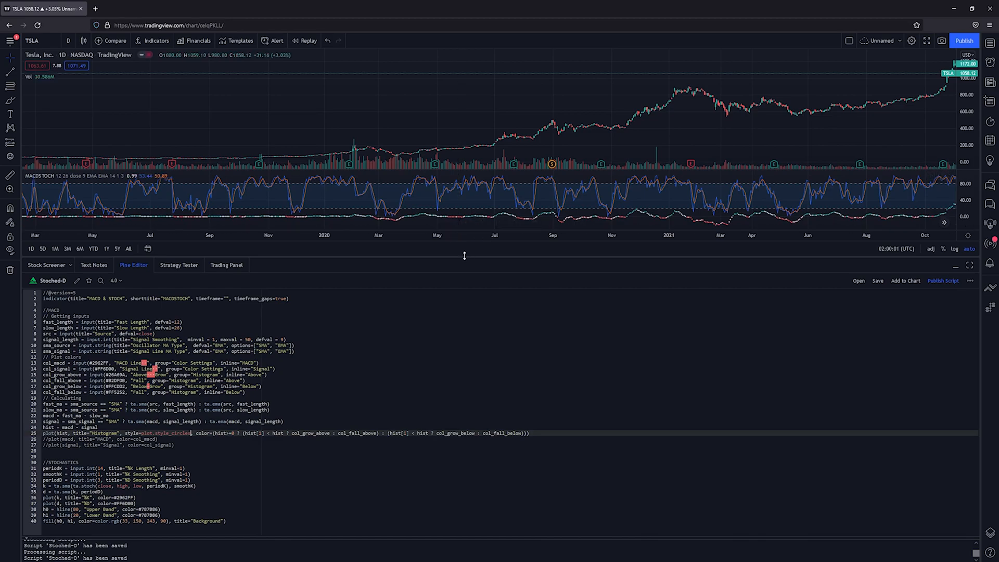
click(956, 266)
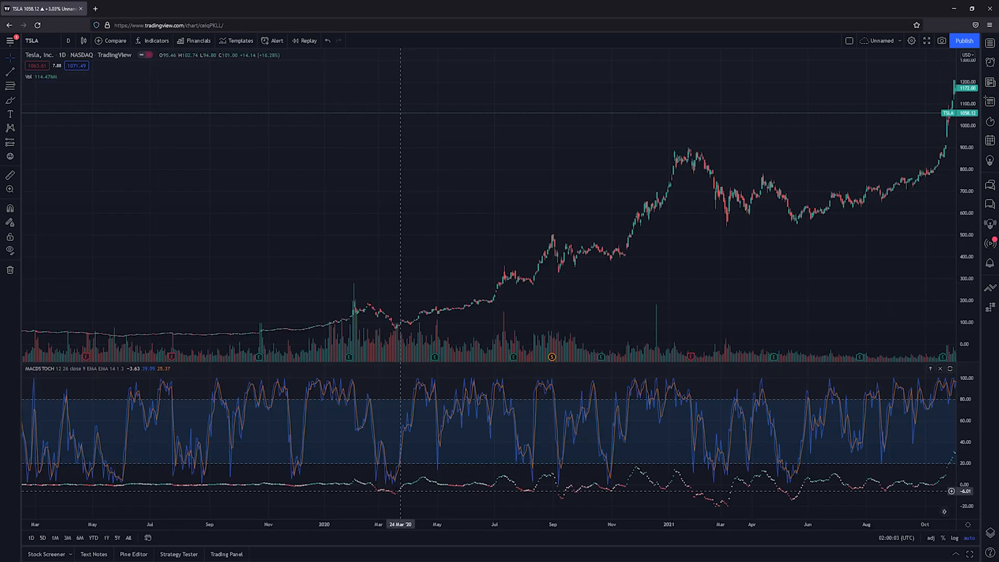
mouse_move(534, 255)
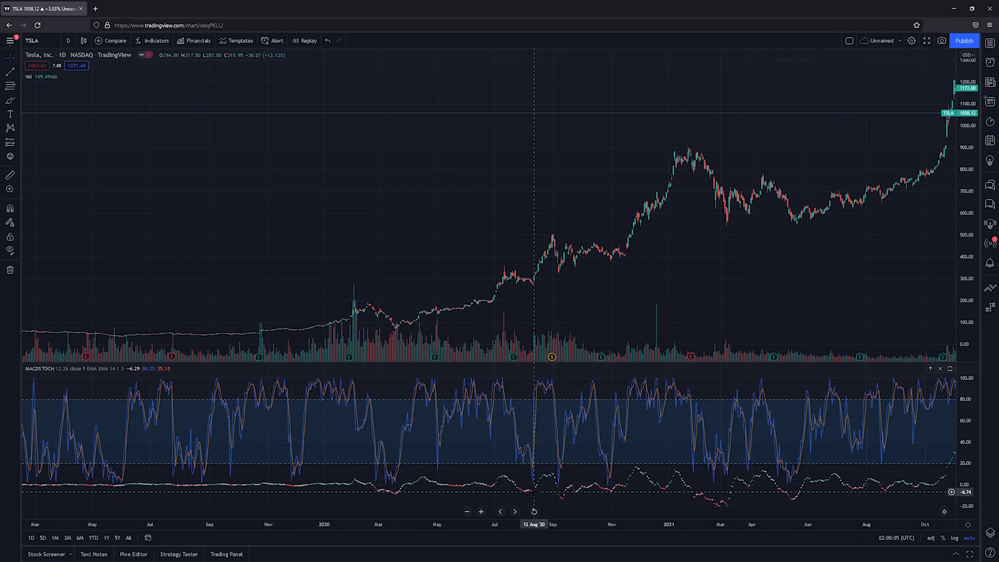
click(133, 265)
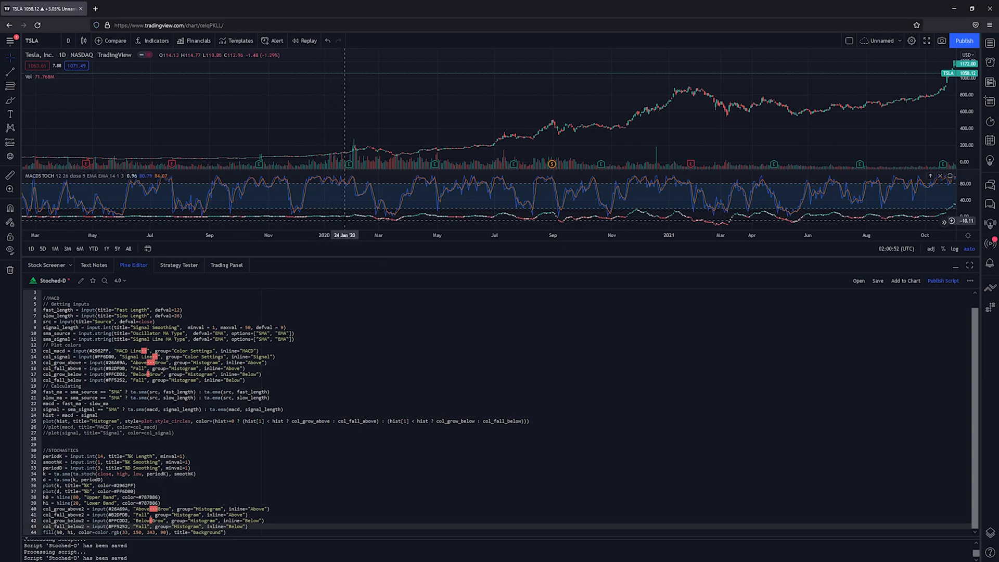
mouse_move(482, 201)
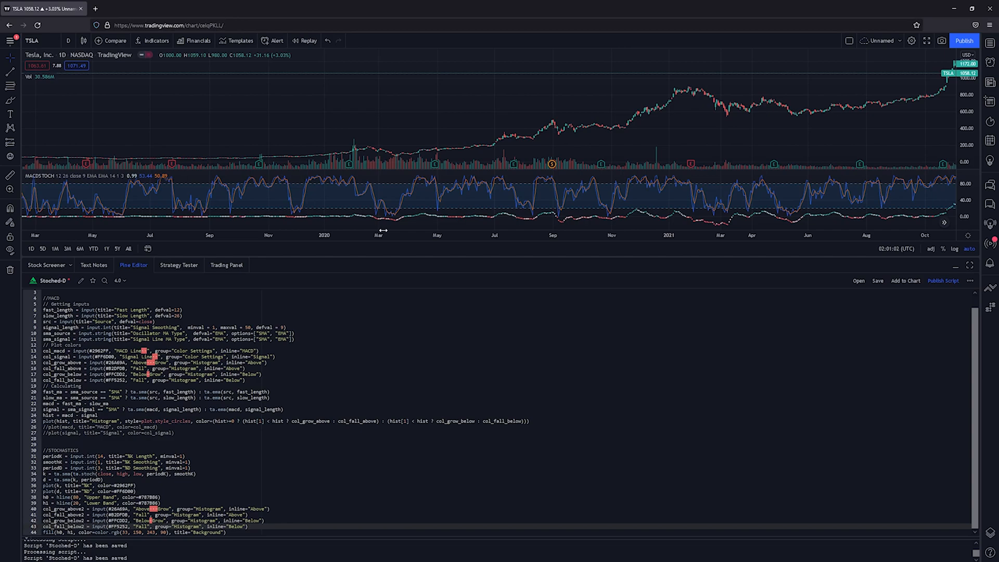
mouse_move(240, 283)
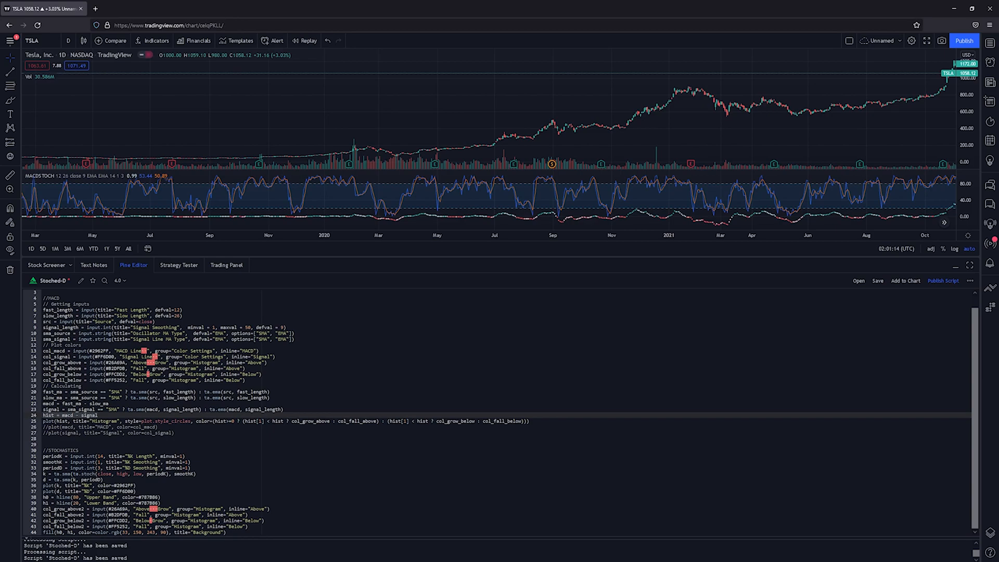
mouse_move(57, 421)
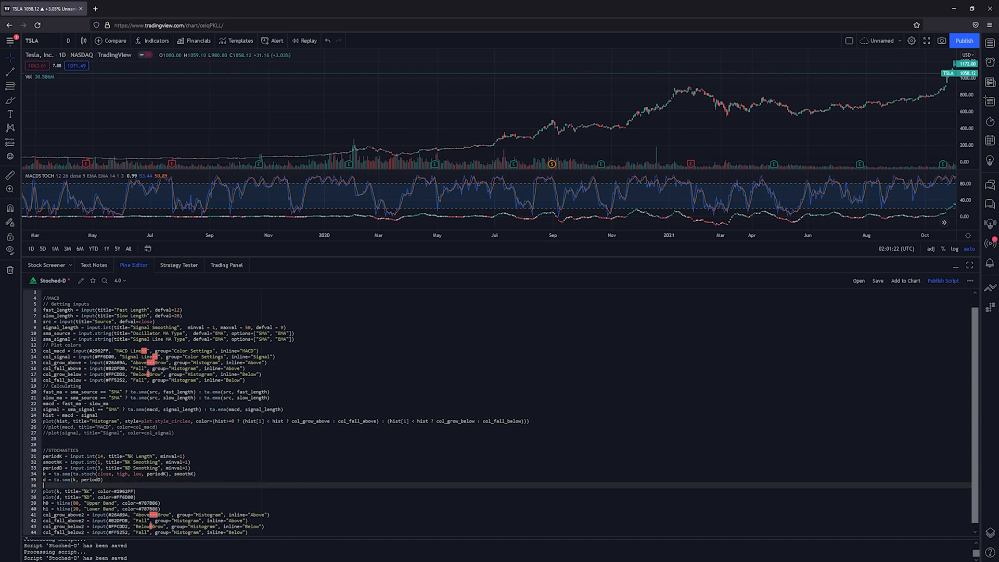
- Type the kaydee = k - d line below d = ta.sma(k, periodD)
text(kaydea)
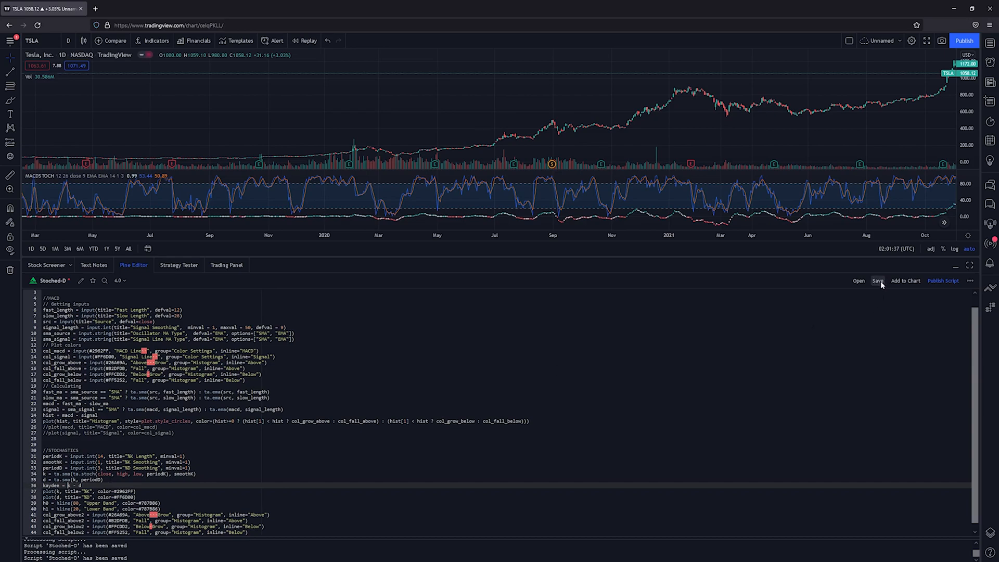
- Save the Stoched-D script with the K and D plots commented out and grow colours changed
click(877, 281)
text(6D00)
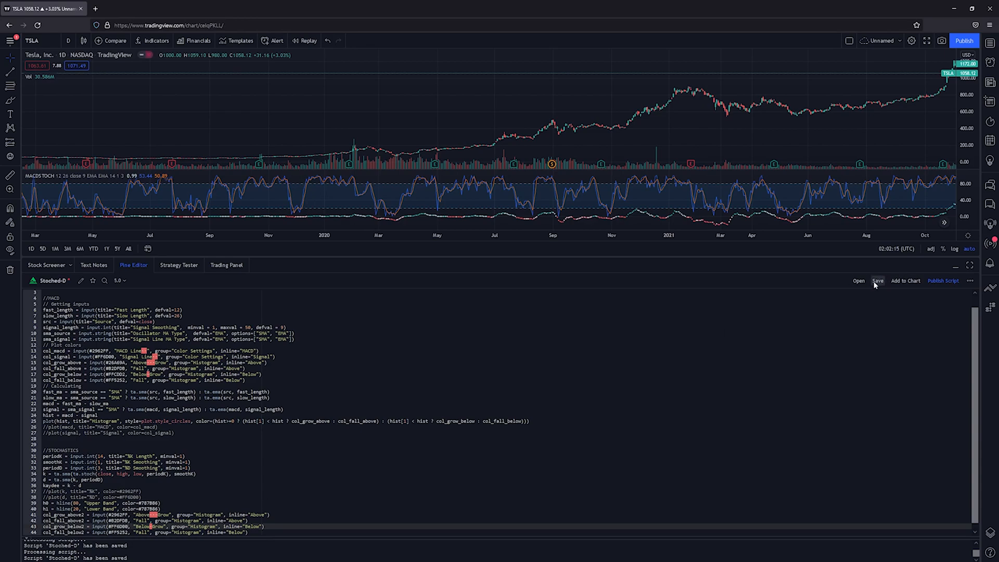
click(877, 281)
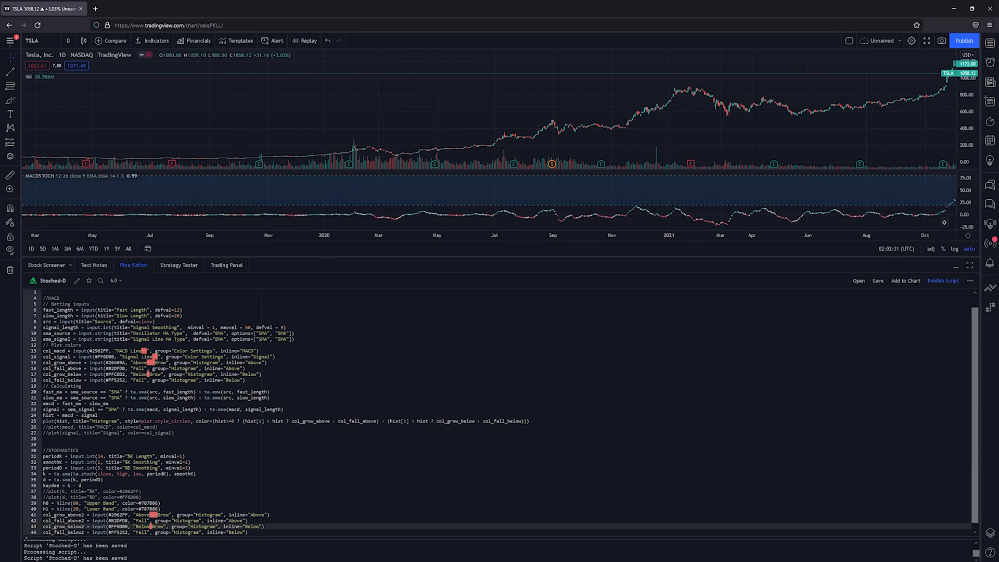
- Select the hist plot line to copy as a new kaydee circle plot
click(283, 420)
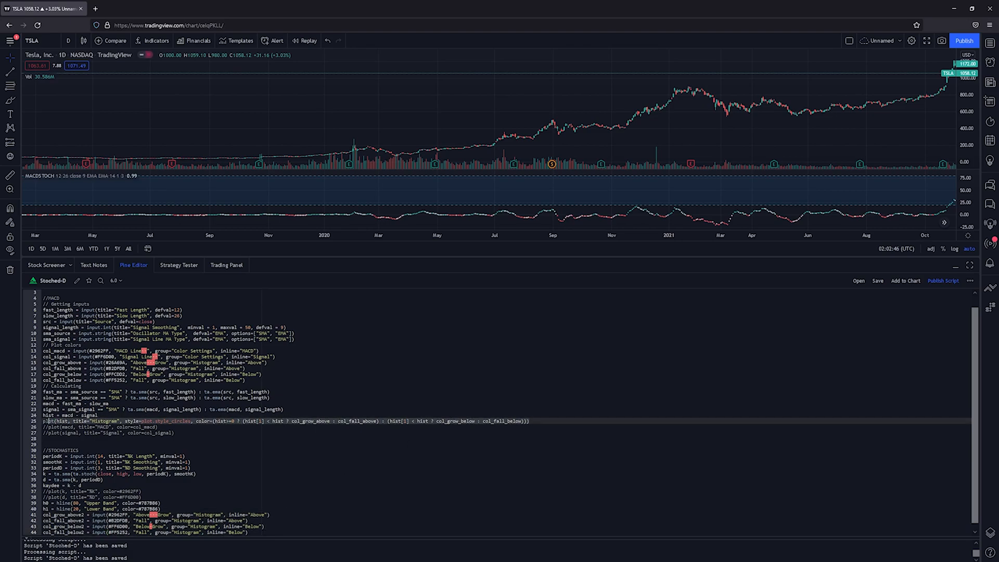
mouse_move(46, 421)
text(plot(hist, title="kaydee", style=plot.style_circles, color=(kaydee>=0 ? (kaydee[1] < kaydee ? col_grow_above2 : col_fall_above2) : (kaydee[1] < kaydee ? col_grow_below2 : col_fall_below2))))
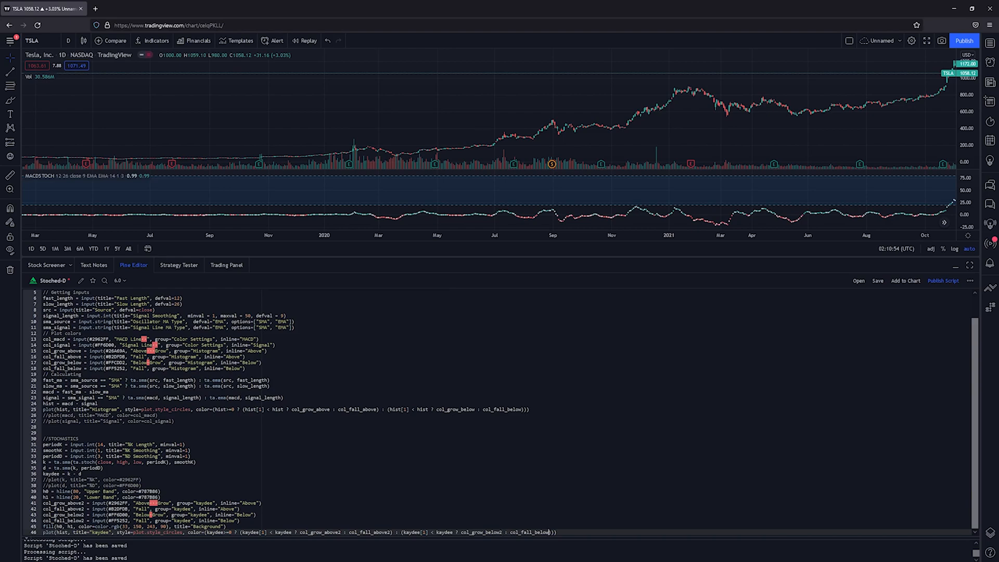
mouse_move(796, 292)
text(2)
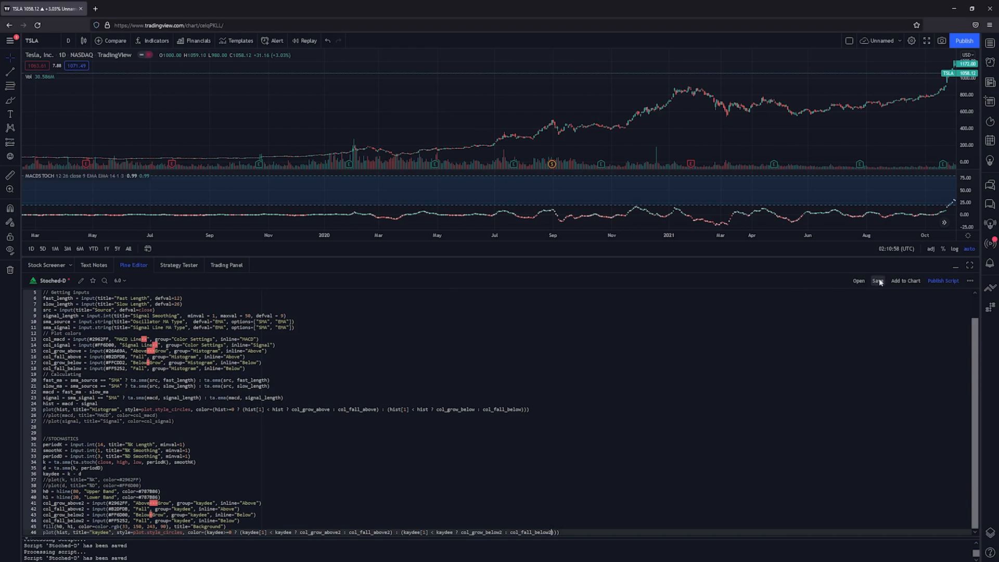
- Save the script repeatedly until the kaydee circles appear in the MACDSTOCH pane
click(877, 280)
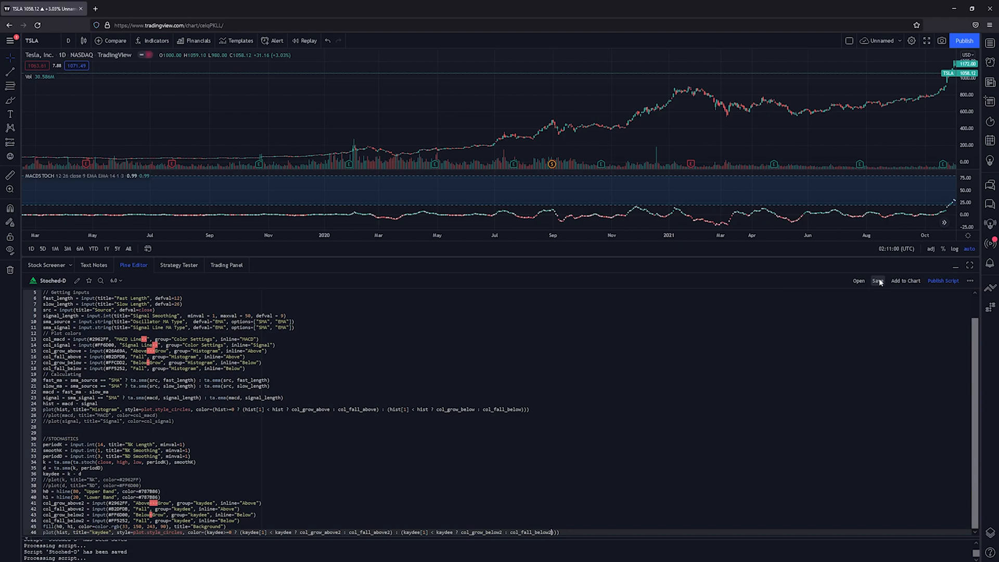
click(877, 281)
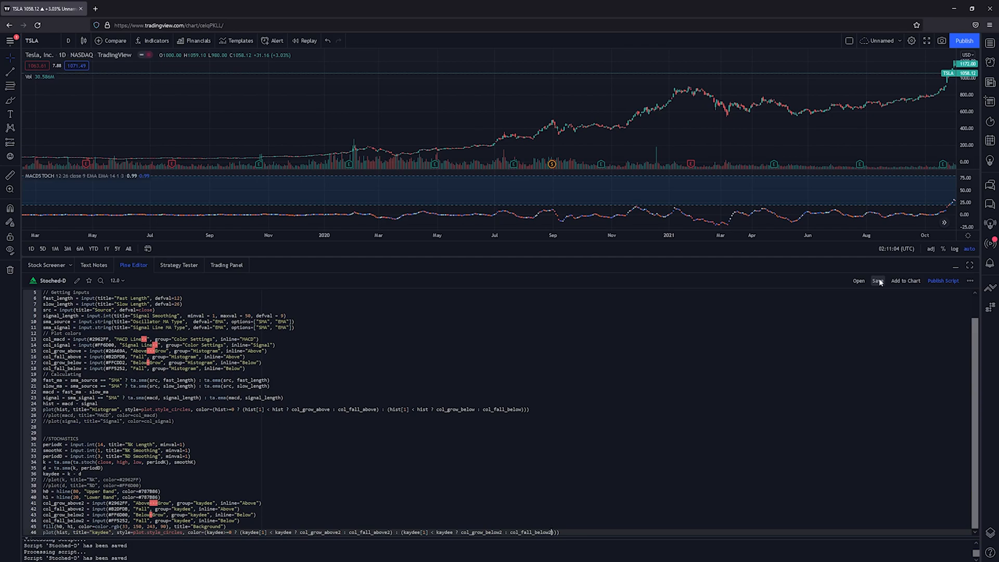
click(877, 280)
text(kaydee)
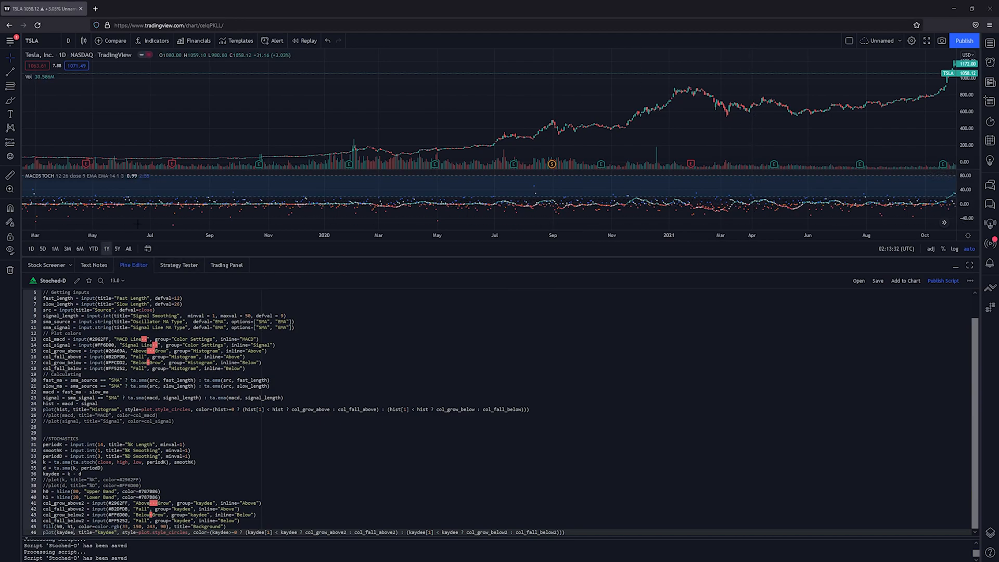
click(877, 280)
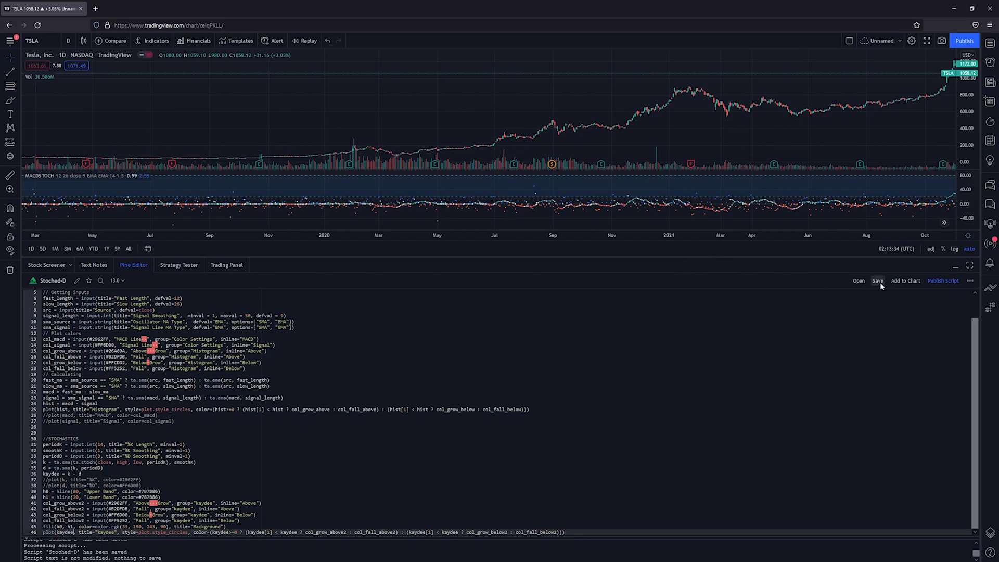
mouse_move(133, 265)
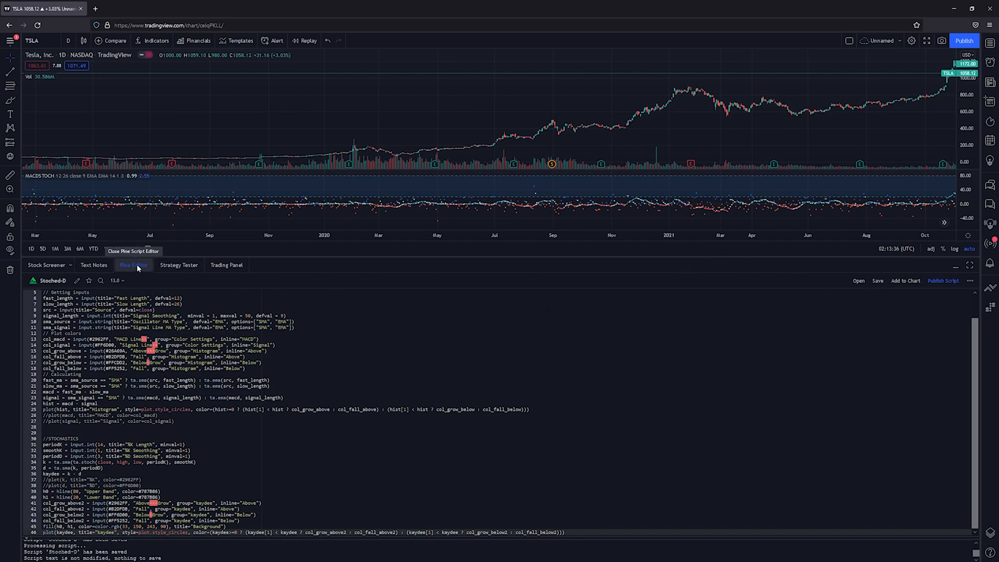
- Close the Pine Editor and hide MACDSTOCH's upper band, lower band and background
click(133, 265)
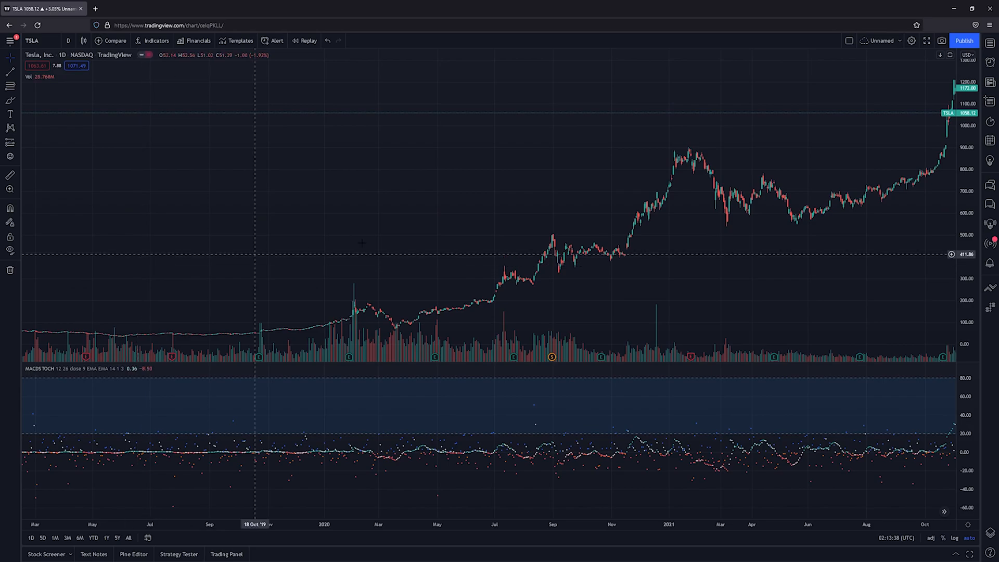
mouse_move(659, 386)
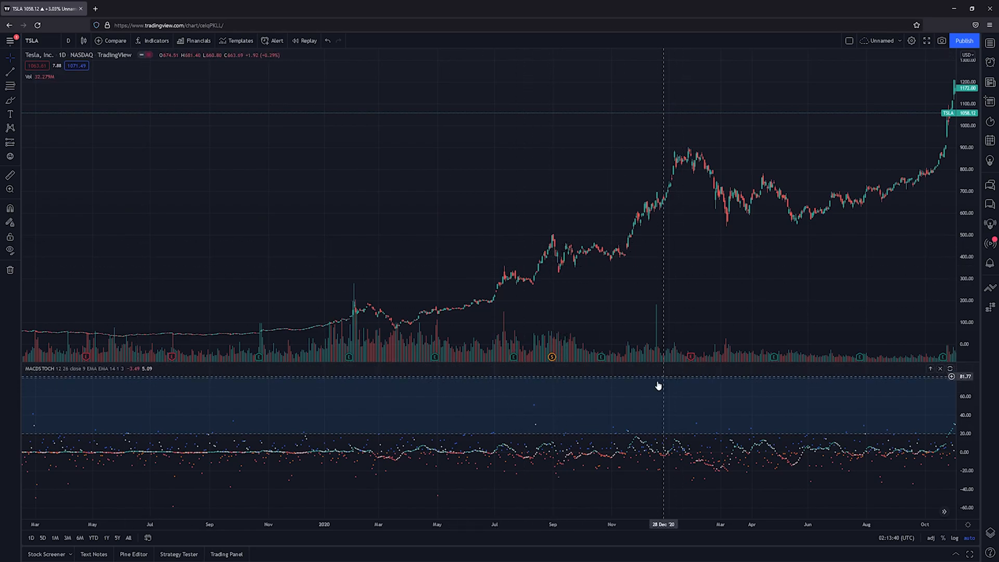
mouse_move(121, 375)
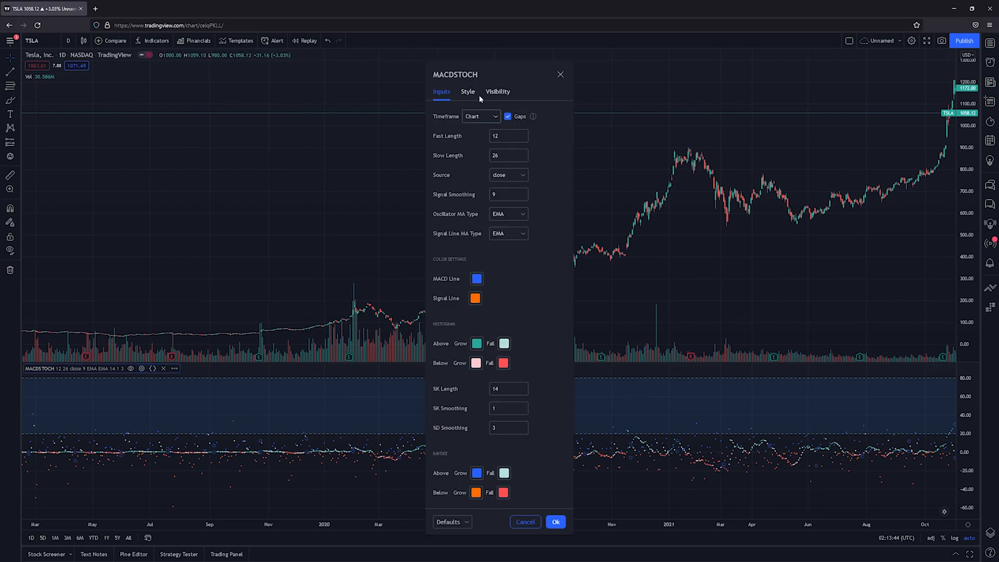
click(467, 92)
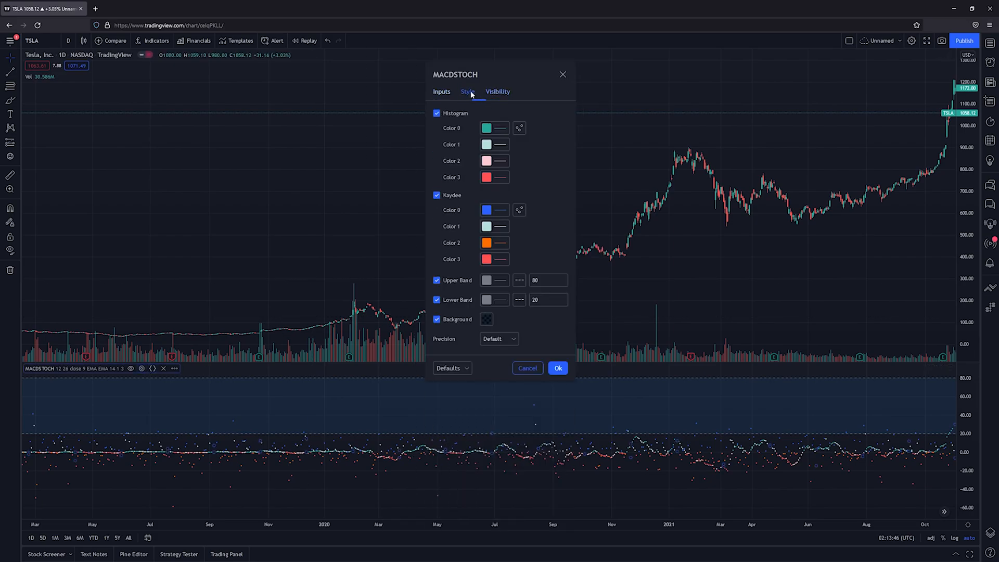
click(436, 280)
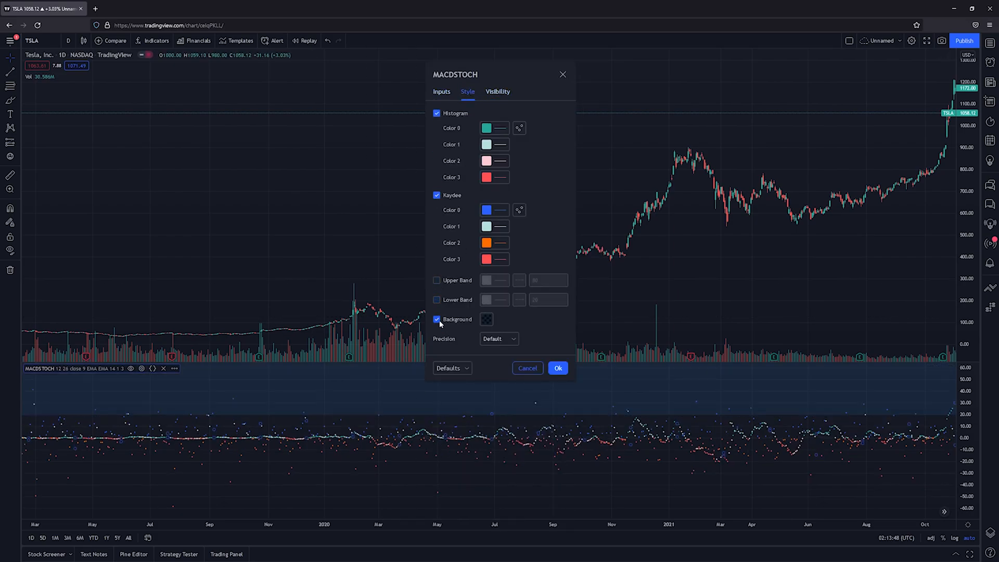
click(557, 368)
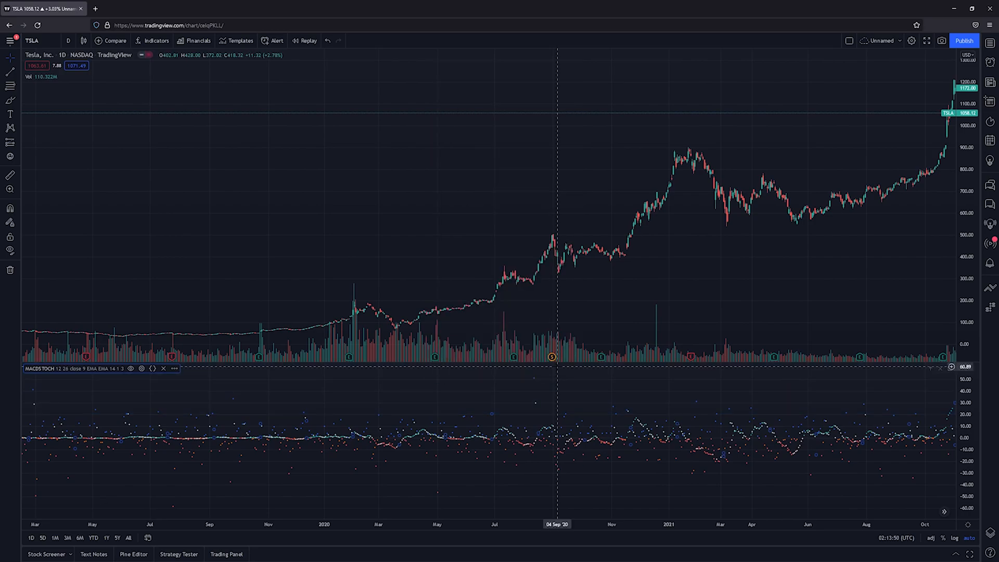
mouse_move(735, 319)
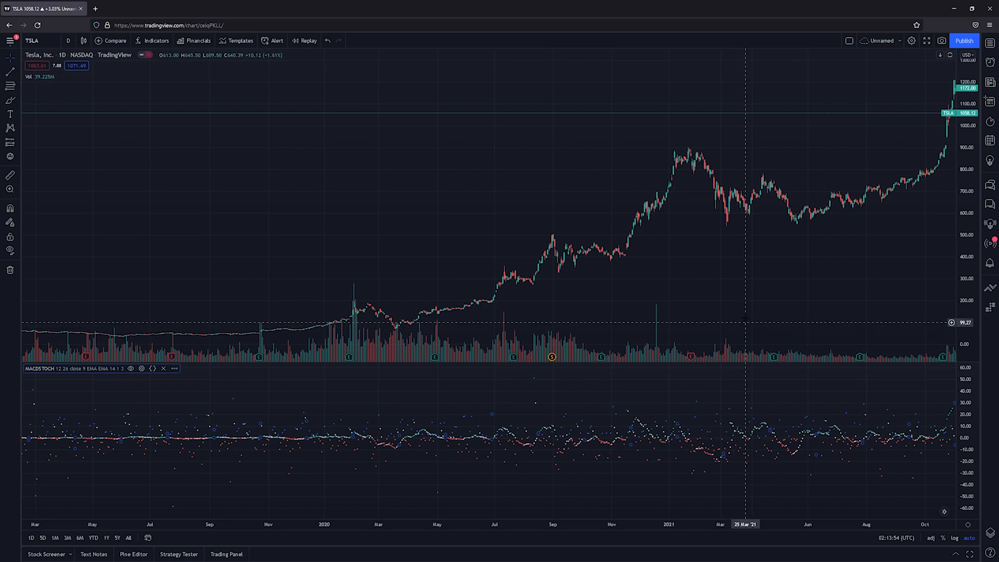
- Zoom the TSLA chart in and out to inspect the MACD and kaydee circles
scroll(down, 3)
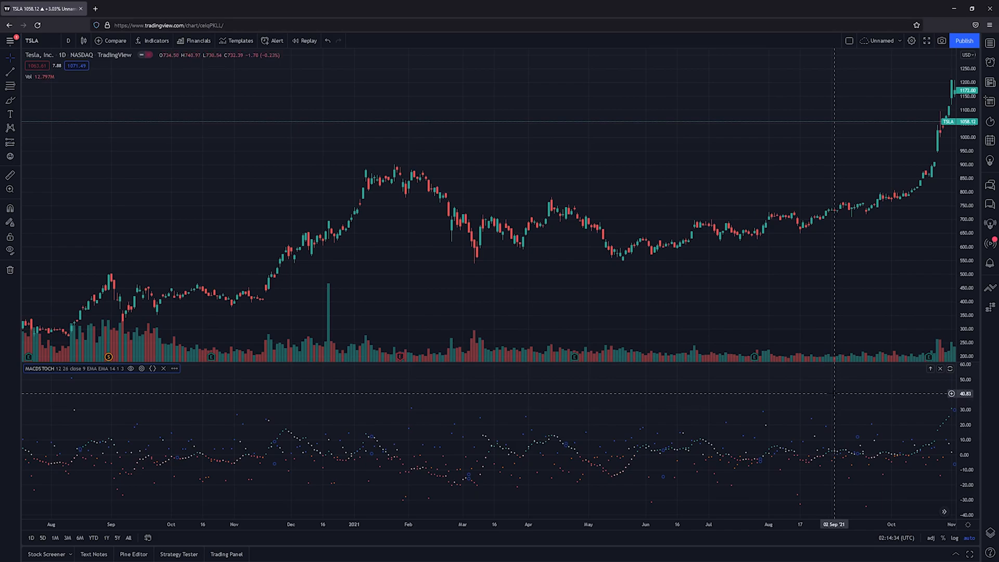
scroll(up, 3)
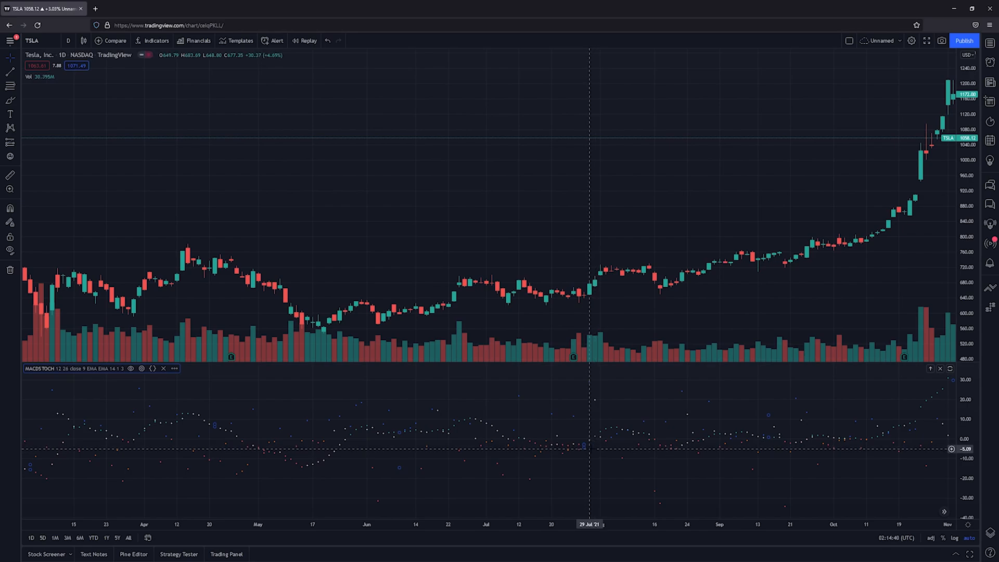
mouse_move(582, 287)
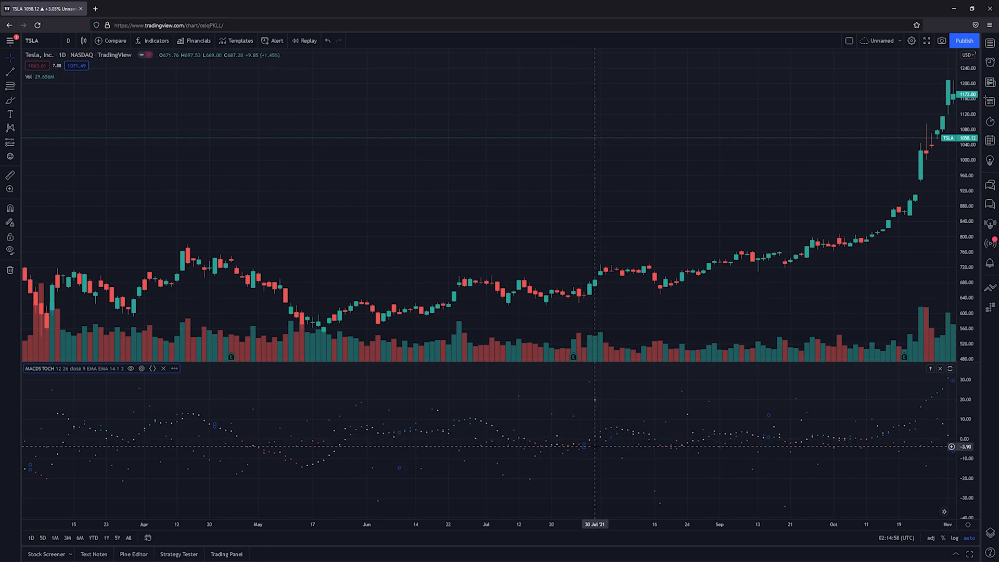
mouse_move(582, 453)
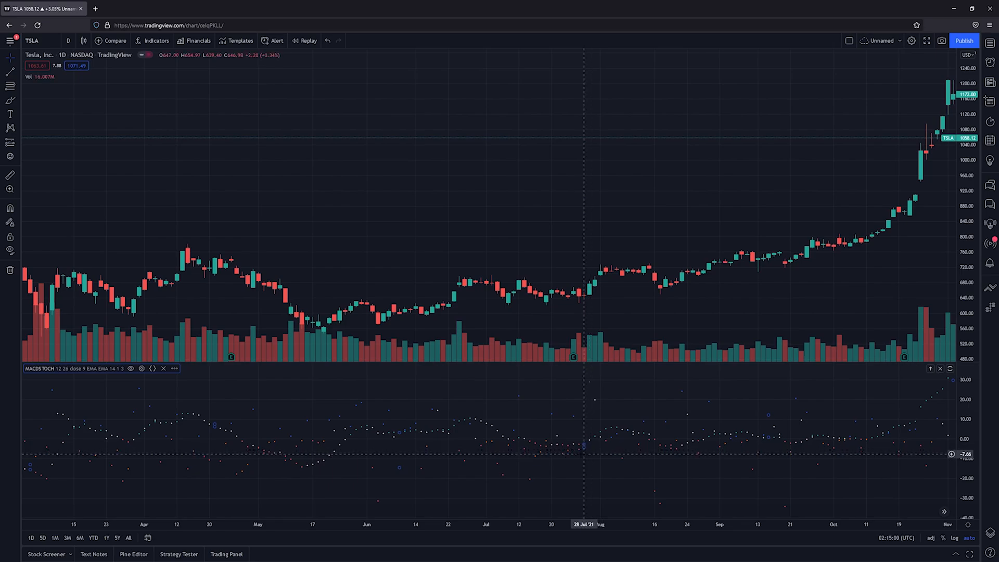
mouse_move(587, 287)
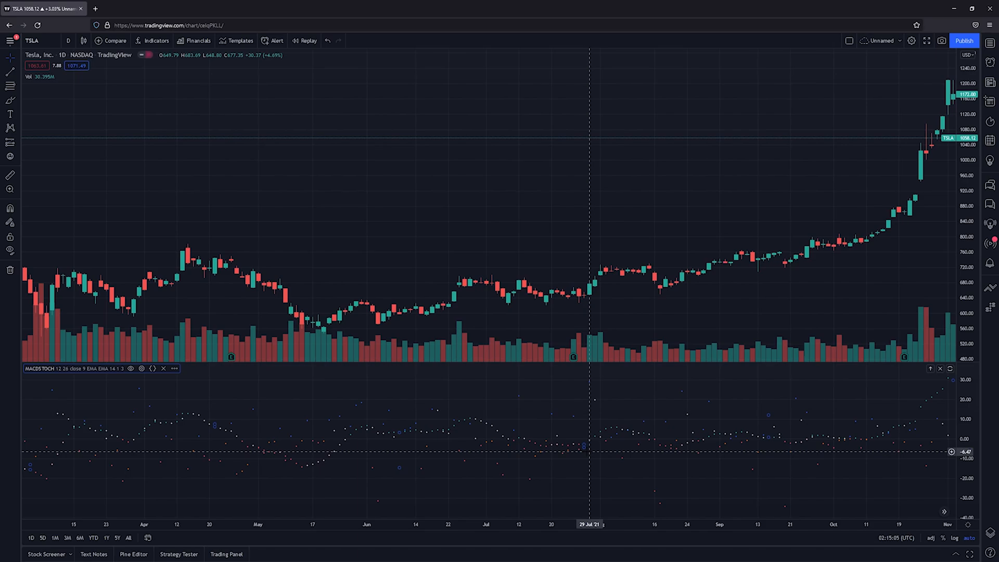
mouse_move(394, 287)
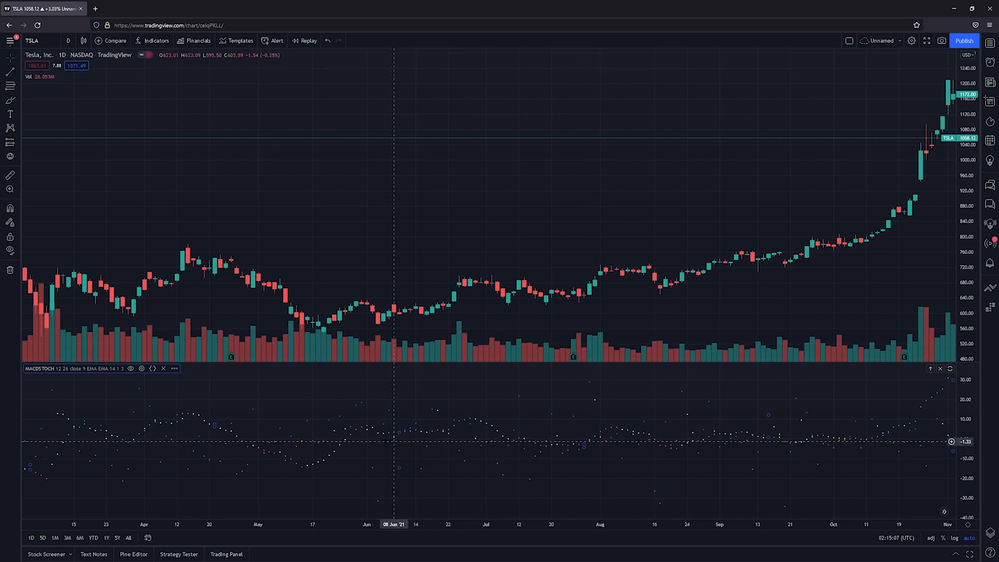
mouse_move(740, 255)
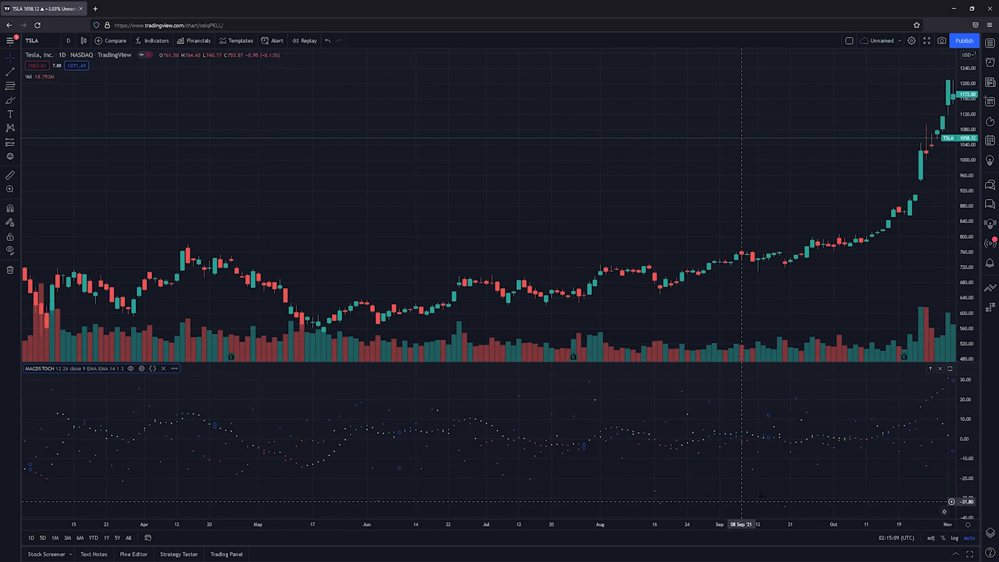